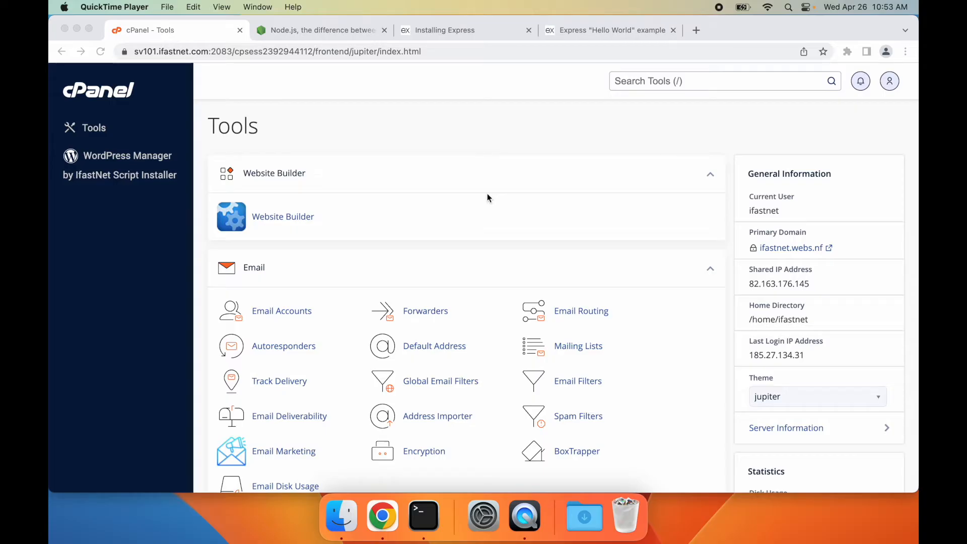
pyautogui.moveTo(572, 148)
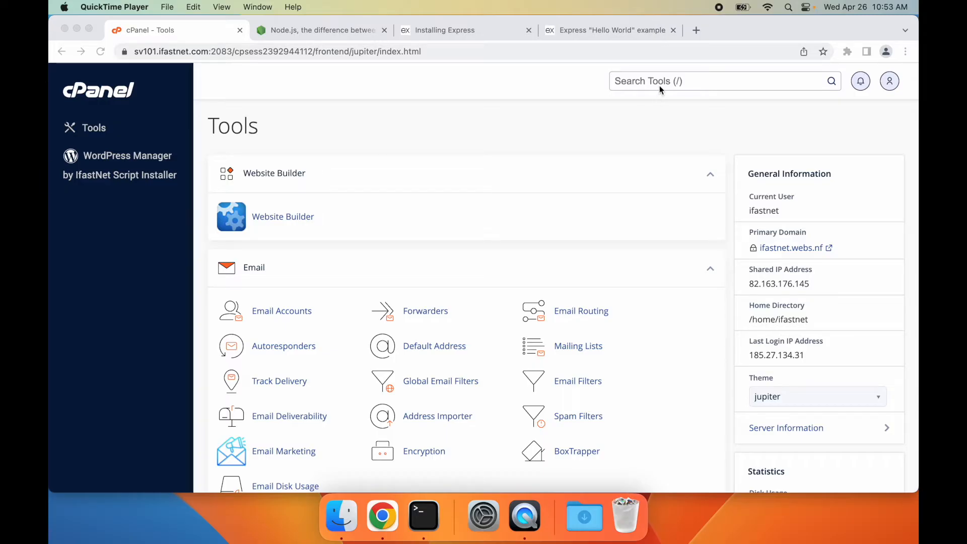
# Find Setup Node.js App via the tool search and begin a new application.
pyautogui.write('node')
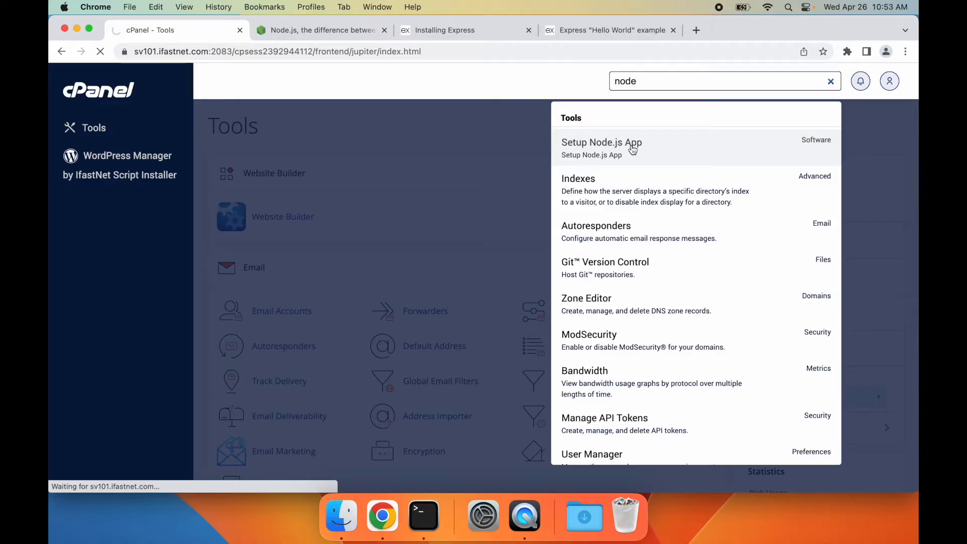
pyautogui.click(602, 148)
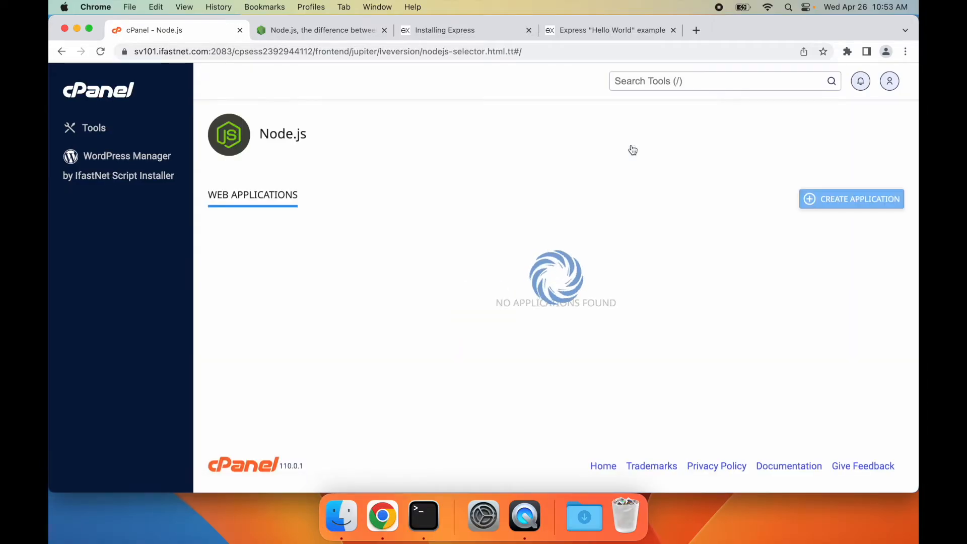
pyautogui.click(851, 198)
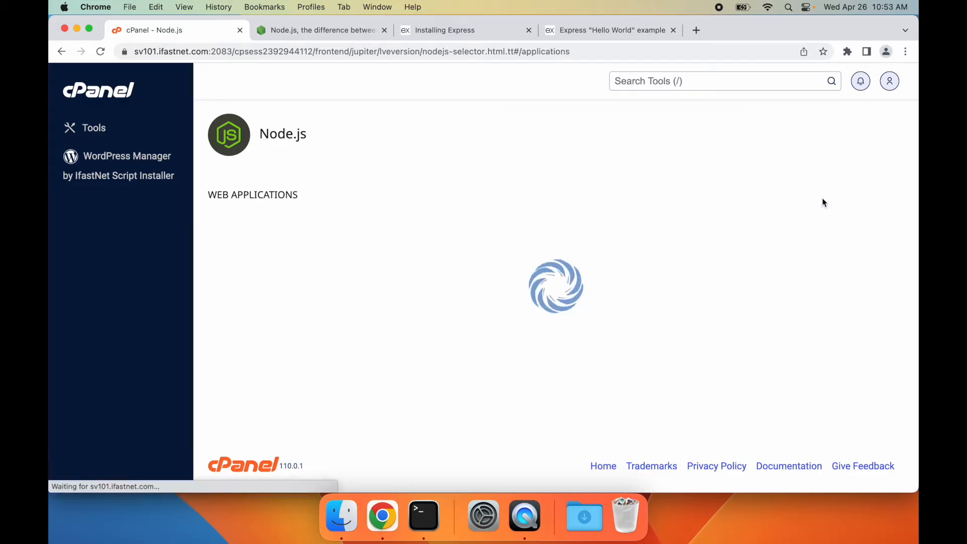
# Choose Node.js version 18.9.1 for the new application.
pyautogui.click(377, 195)
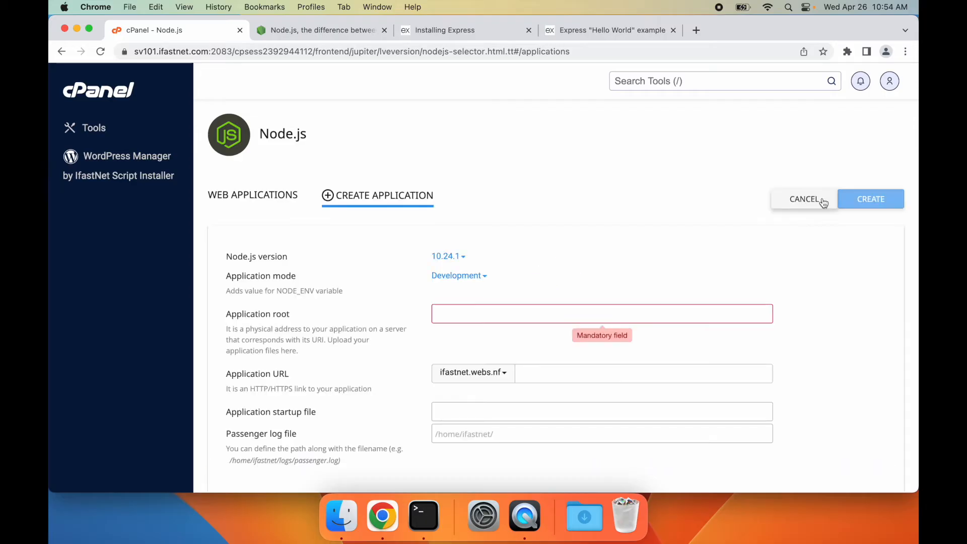
pyautogui.click(447, 256)
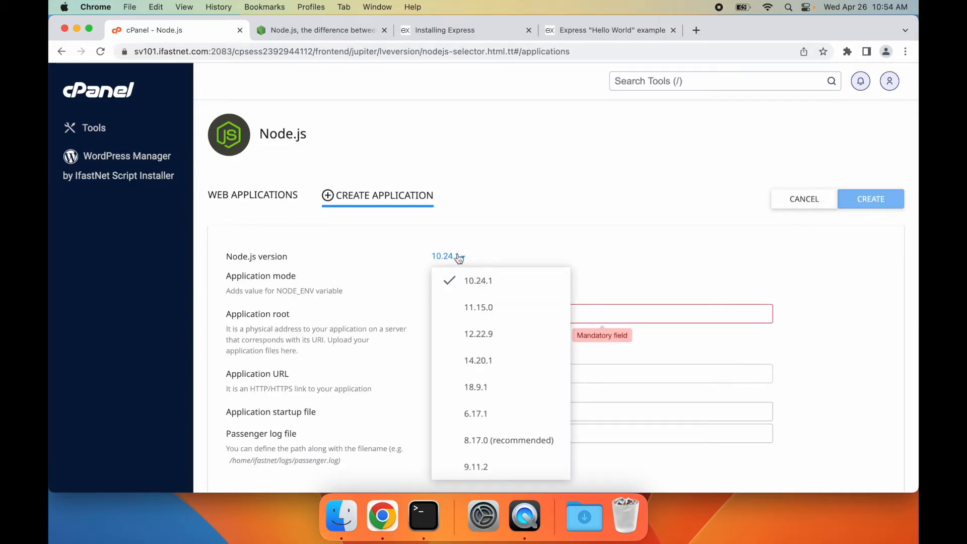
pyautogui.moveTo(476, 387)
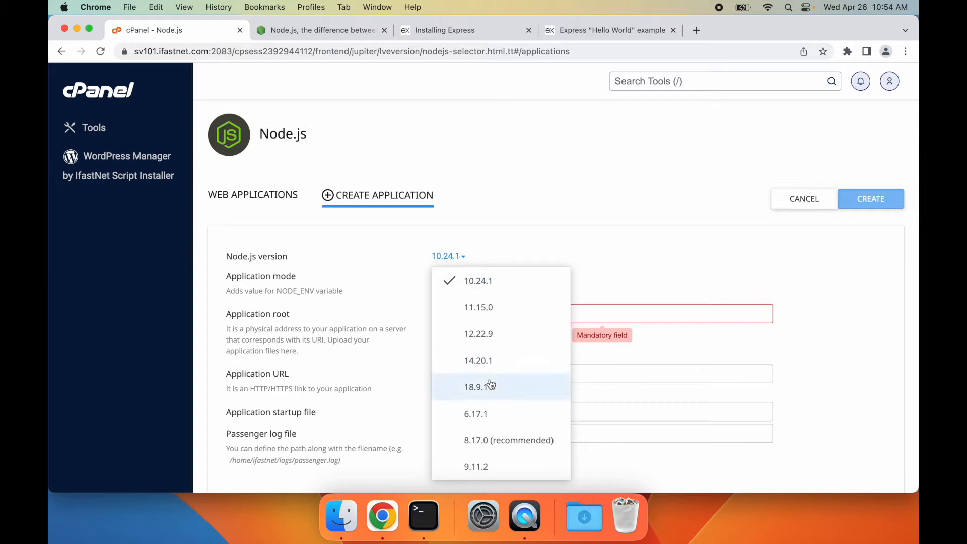
pyautogui.click(475, 387)
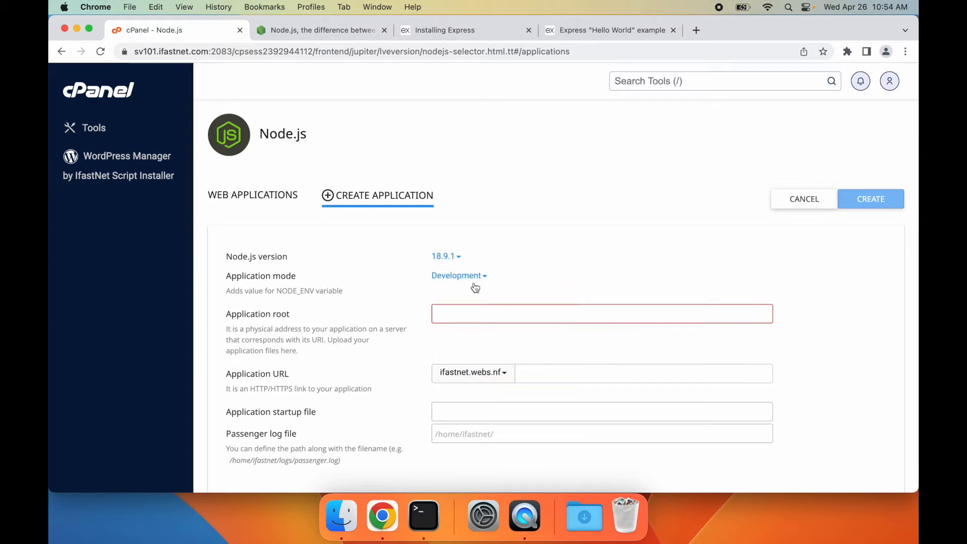
# Review the development-vs-production article and keep Application mode at Development.
pyautogui.click(459, 275)
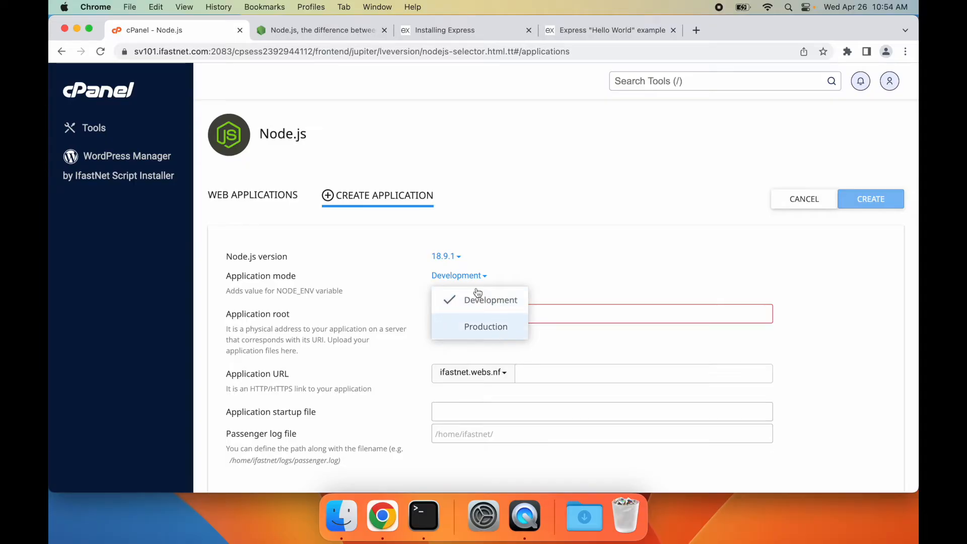
pyautogui.click(321, 29)
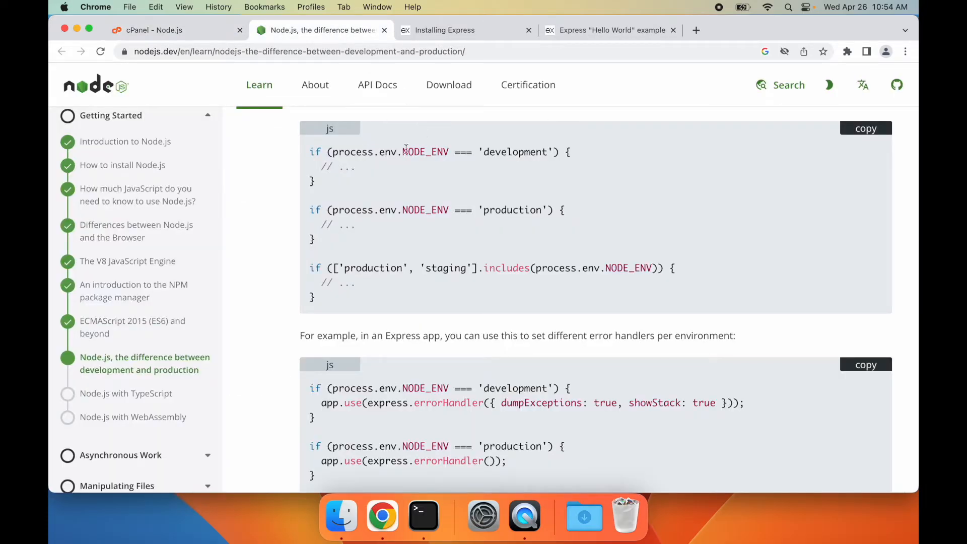
pyautogui.doubleClick(364, 152)
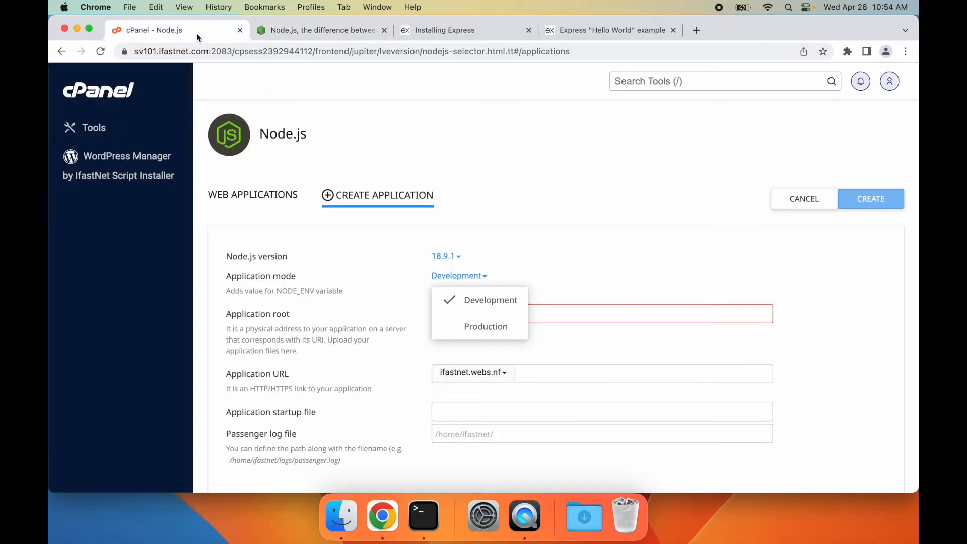
pyautogui.click(491, 300)
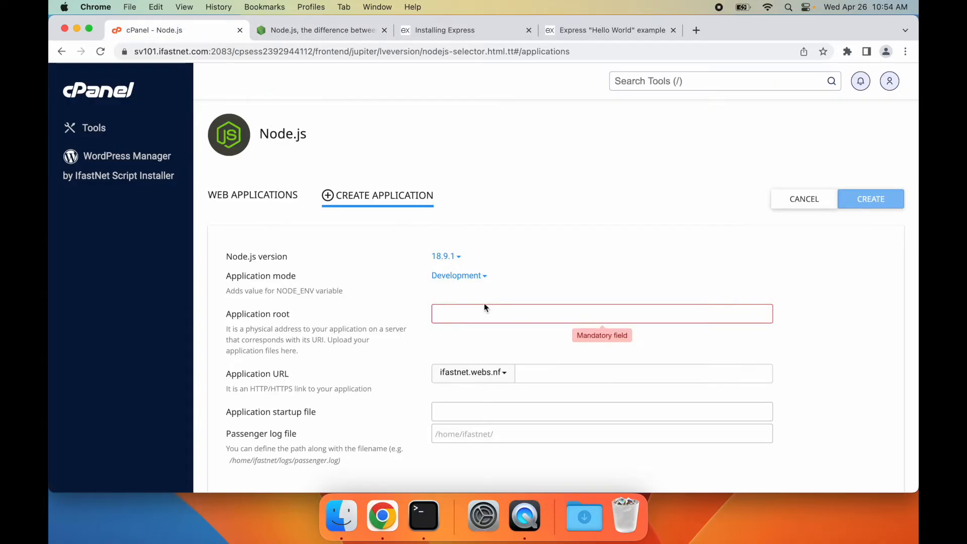
# Set the application root to 'site' and keep the default domain for the URL.
pyautogui.click(524, 313)
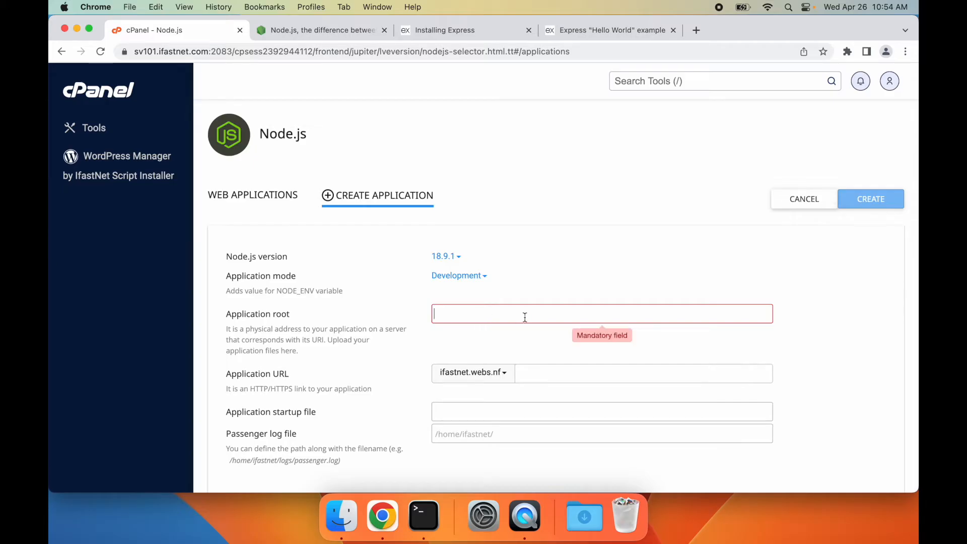
pyautogui.write('site')
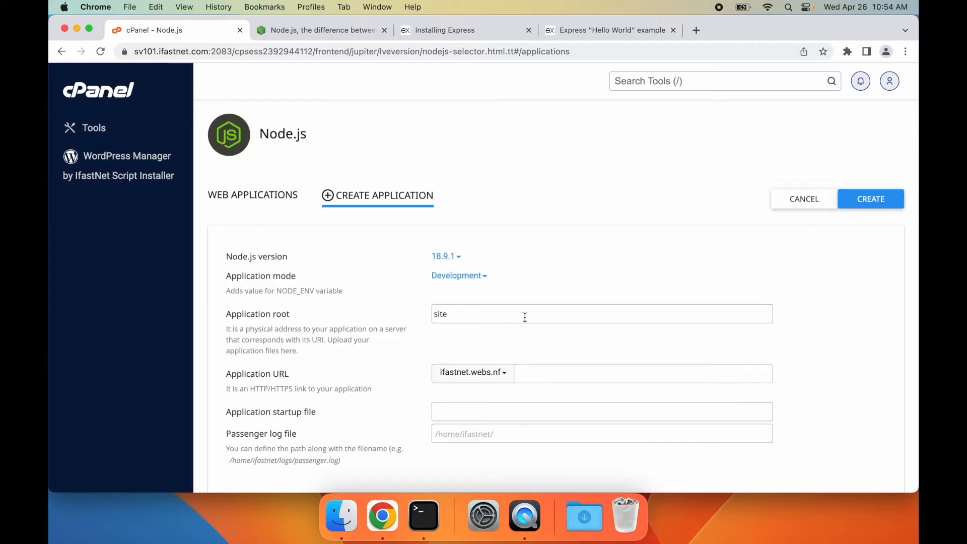
pyautogui.click(472, 373)
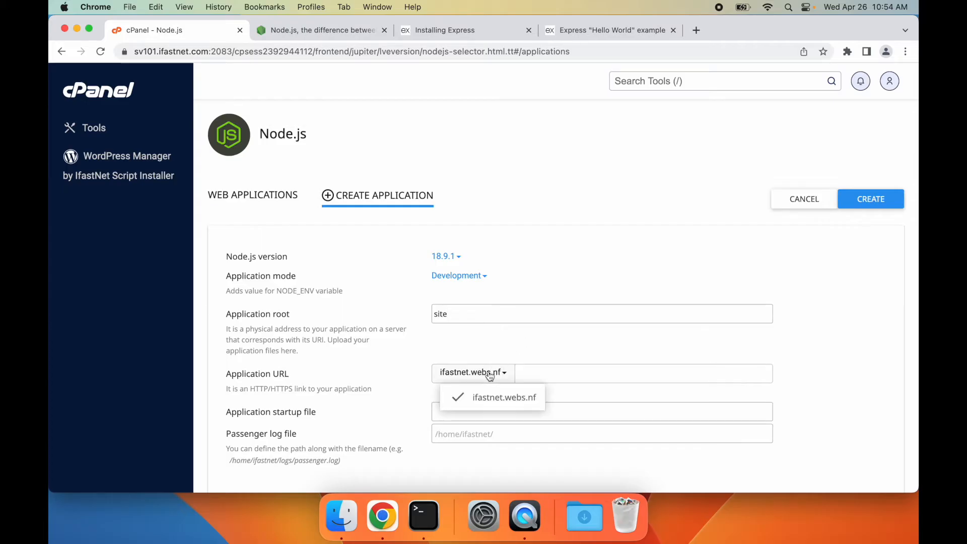
pyautogui.click(504, 396)
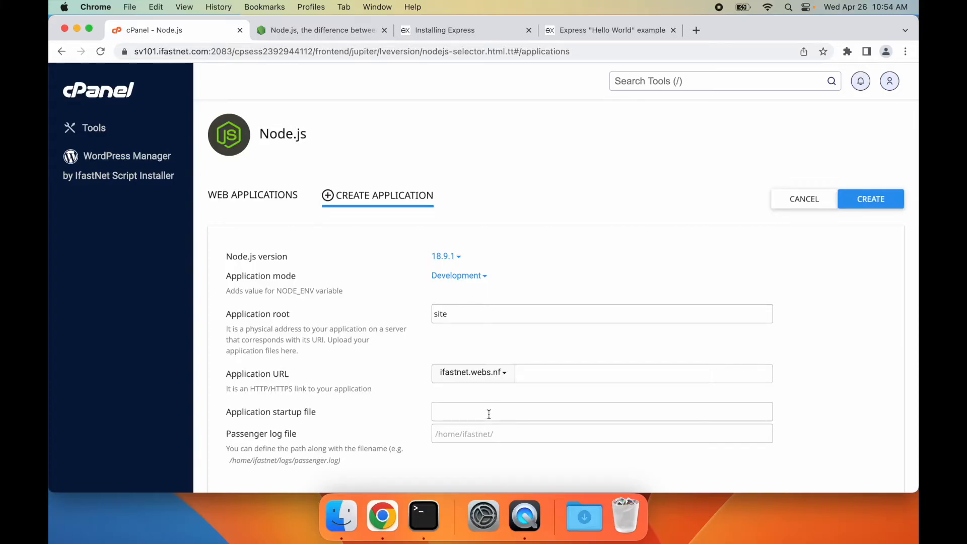
# Set startup file app.js and log path logs/site.log, then create the application.
pyautogui.write('app.')
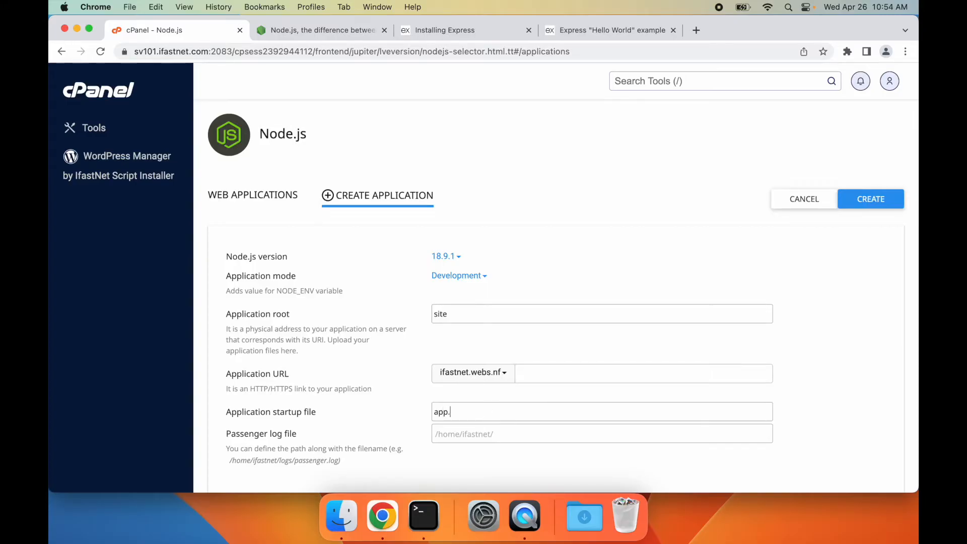
pyautogui.write('js')
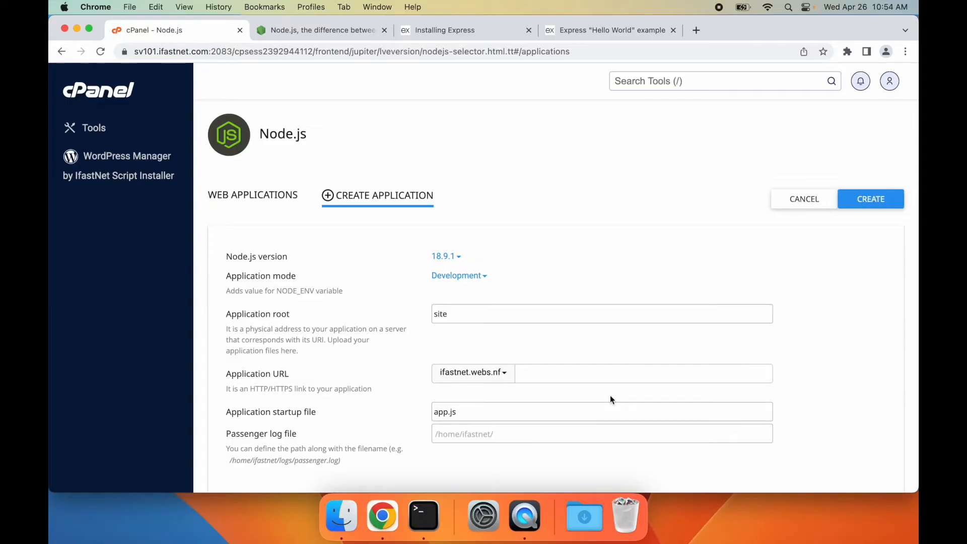
pyautogui.write('logs')
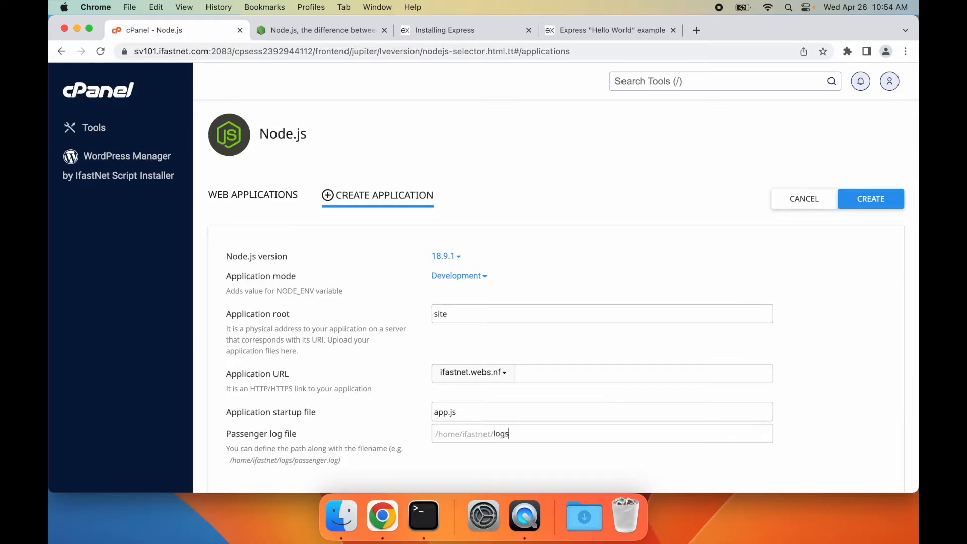
pyautogui.write('/site.lo')
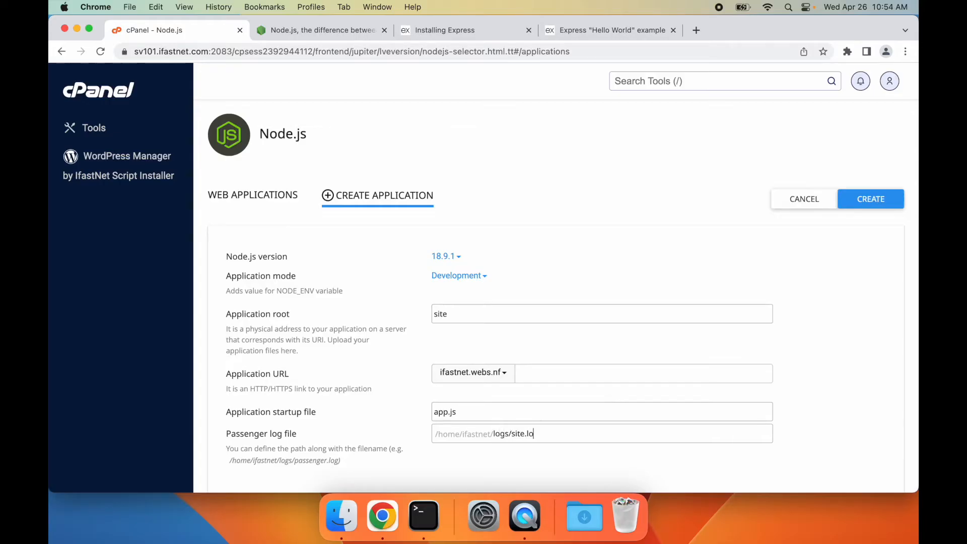
pyautogui.click(871, 198)
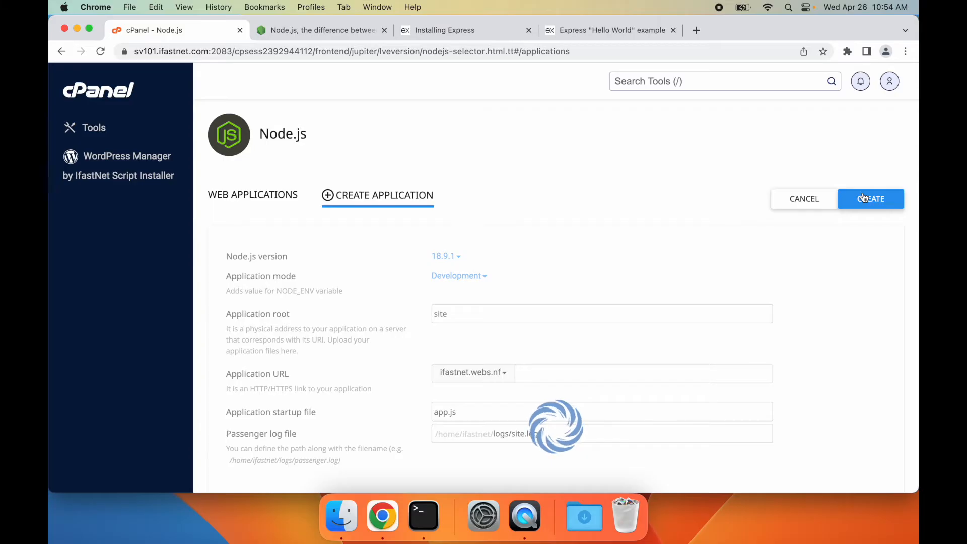
# Launch File Manager and enter the site folder holding public, tmp and app.js.
pyautogui.click(871, 198)
pyautogui.write('f')
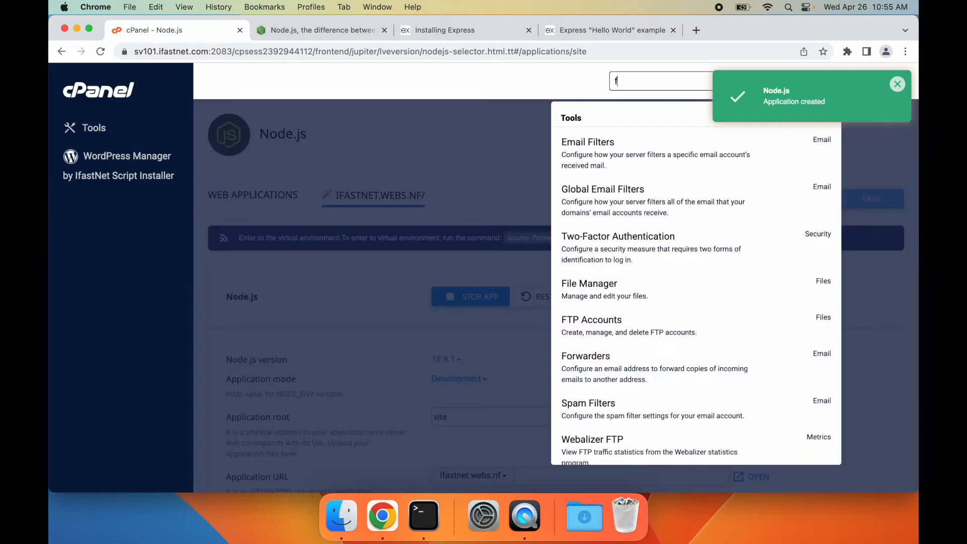
pyautogui.click(589, 283)
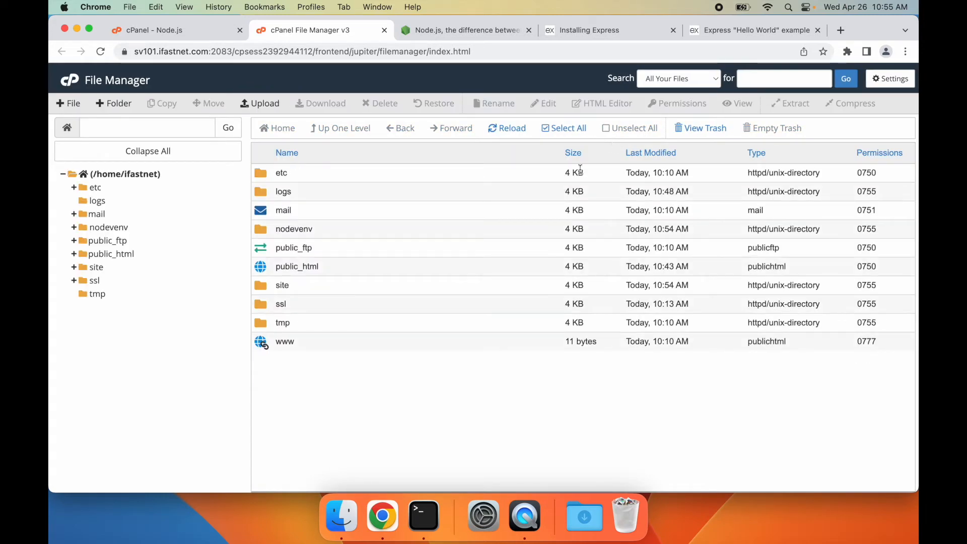
pyautogui.click(282, 285)
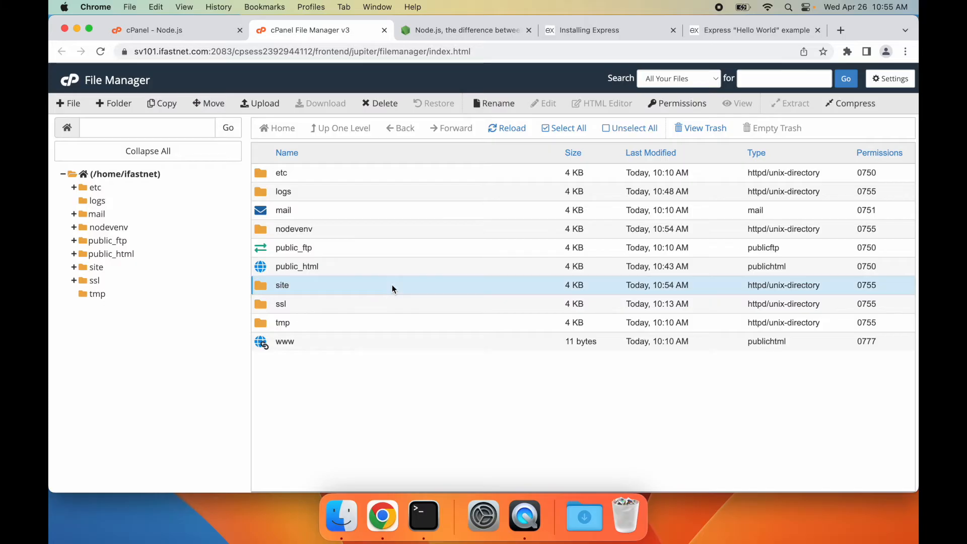
pyautogui.doubleClick(282, 285)
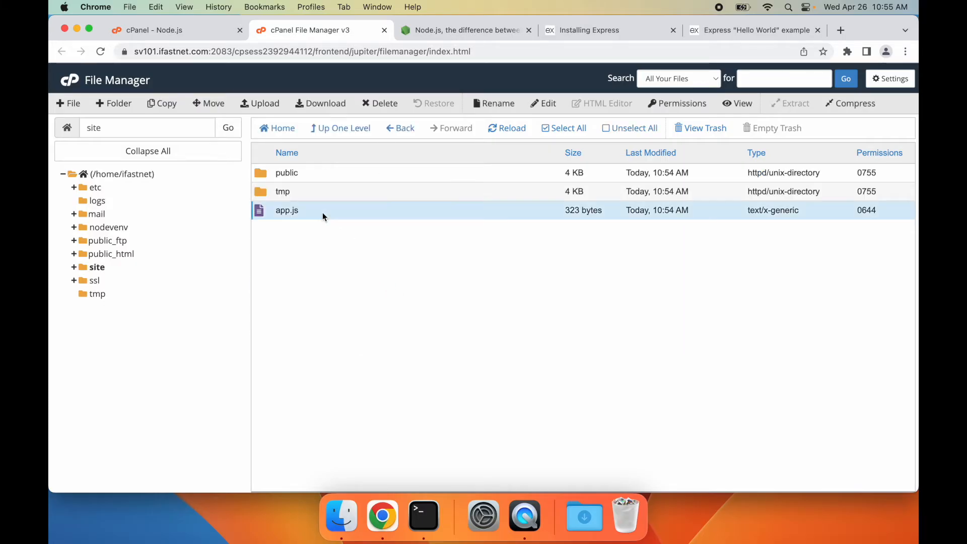
pyautogui.moveTo(369, 166)
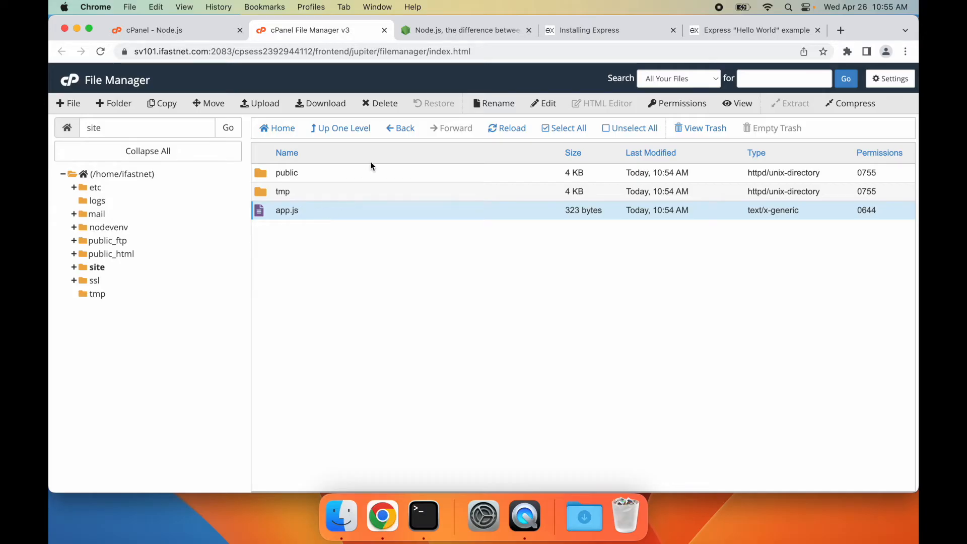
# Edit app.js in the code editor, then view the live site showing 'It works!' with NodeJS 18.9.1.
pyautogui.click(547, 103)
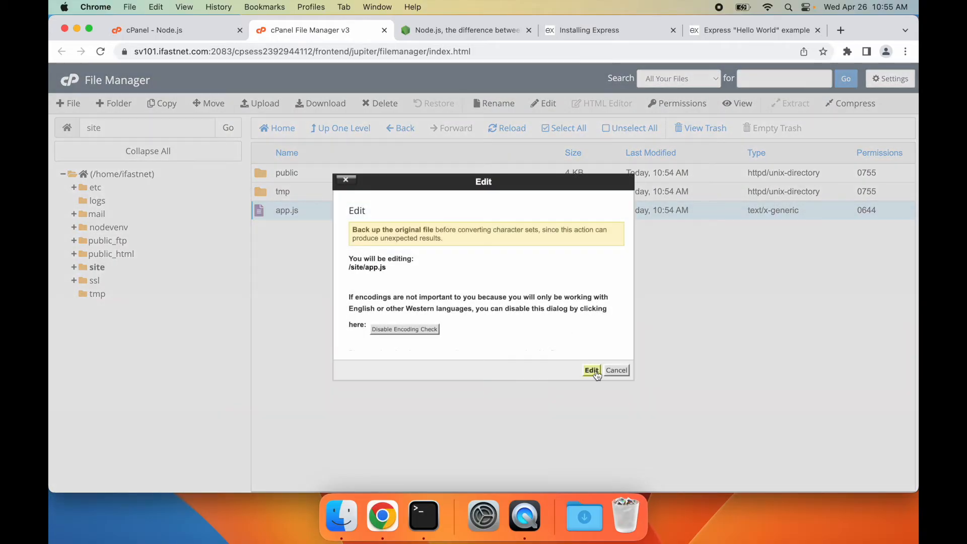
pyautogui.click(591, 370)
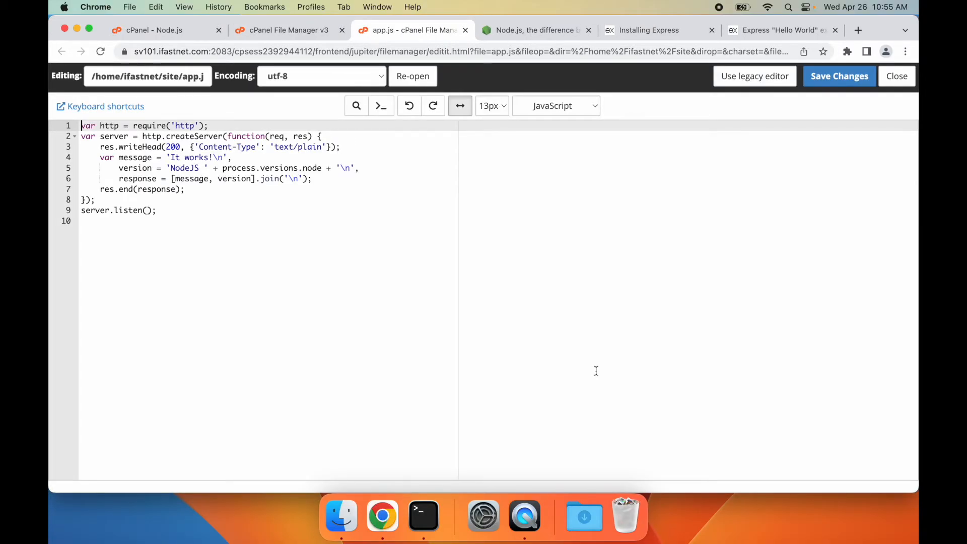
pyautogui.doubleClick(174, 157)
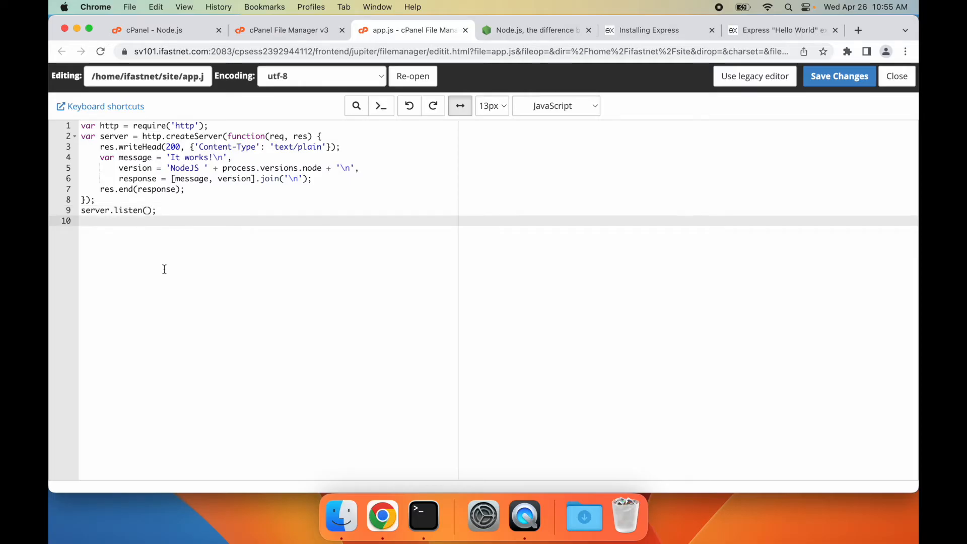
pyautogui.click(858, 29)
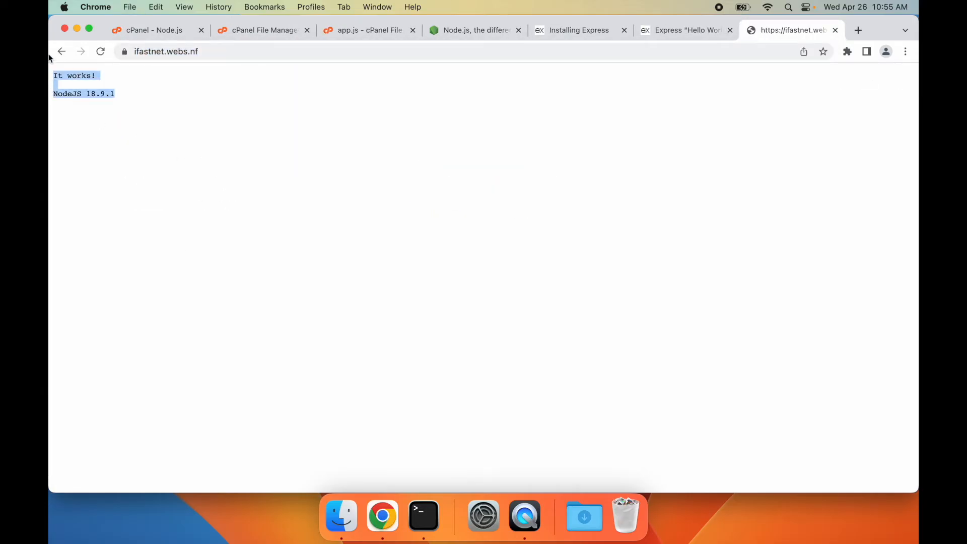
# Return to the Node.js app page and copy the 'source ... activate && cd' virtual environment command.
pyautogui.click(136, 138)
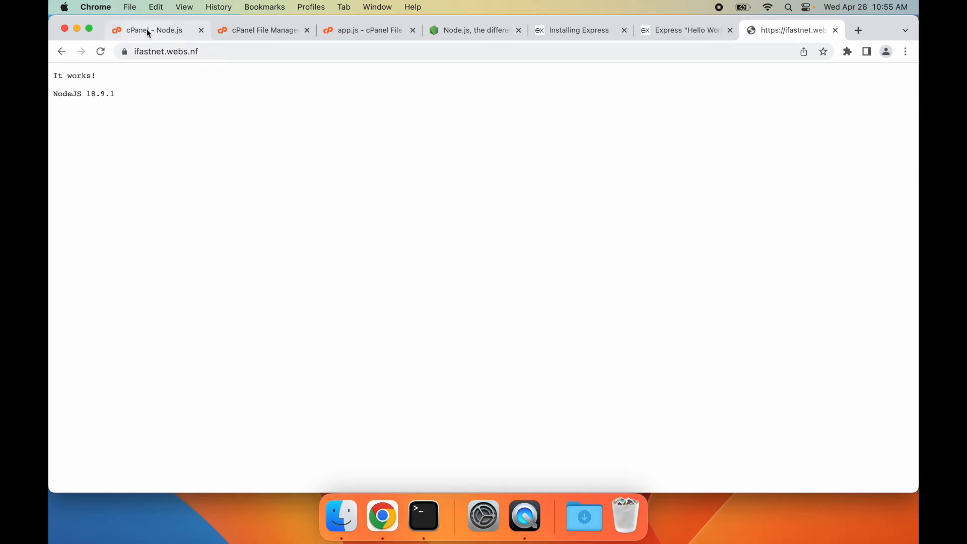
pyautogui.click(150, 29)
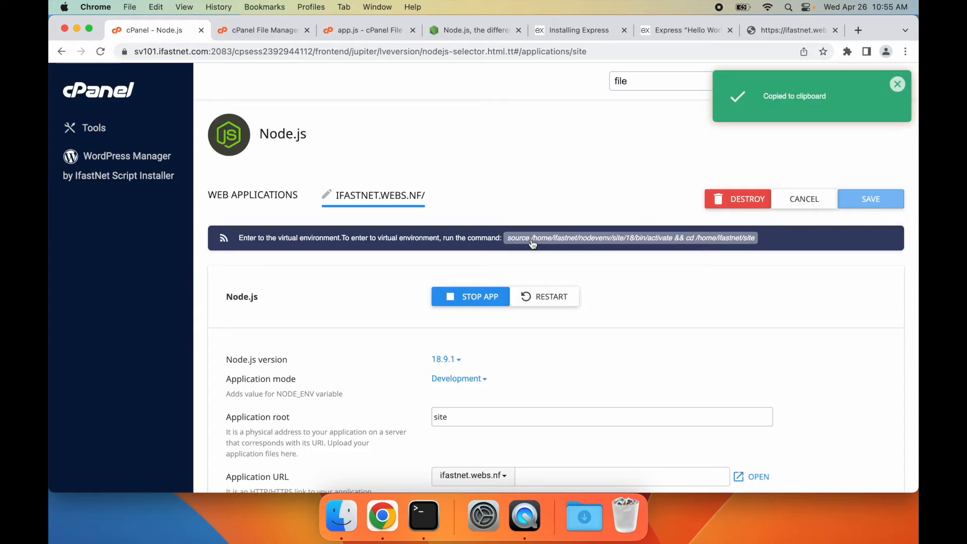
pyautogui.moveTo(628, 128)
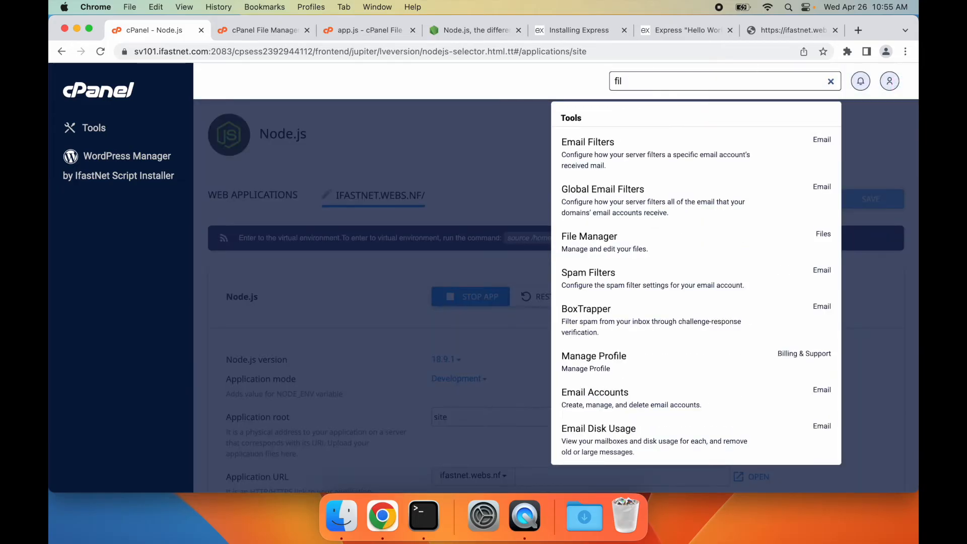
# Find and launch the Terminal tool via the 'term' tool search.
pyautogui.write('term')
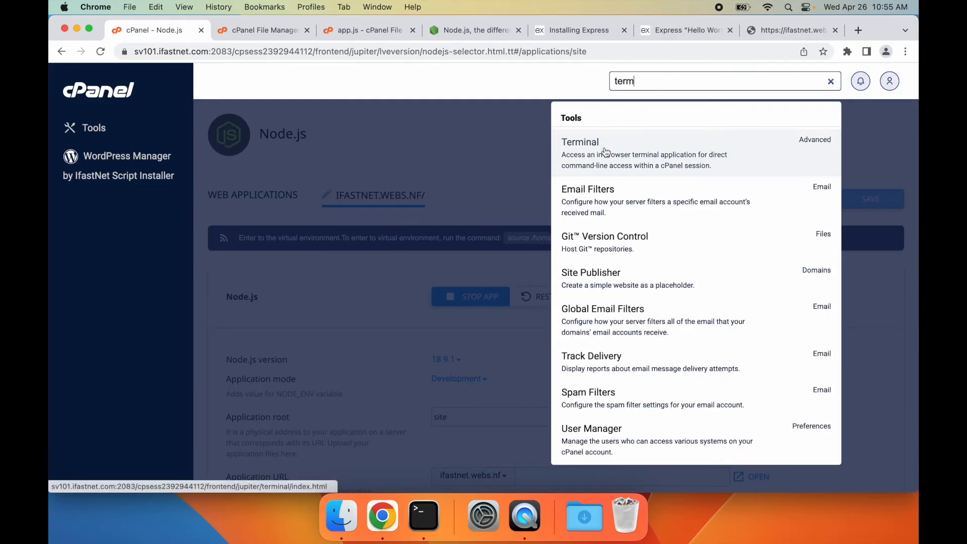
pyautogui.click(580, 142)
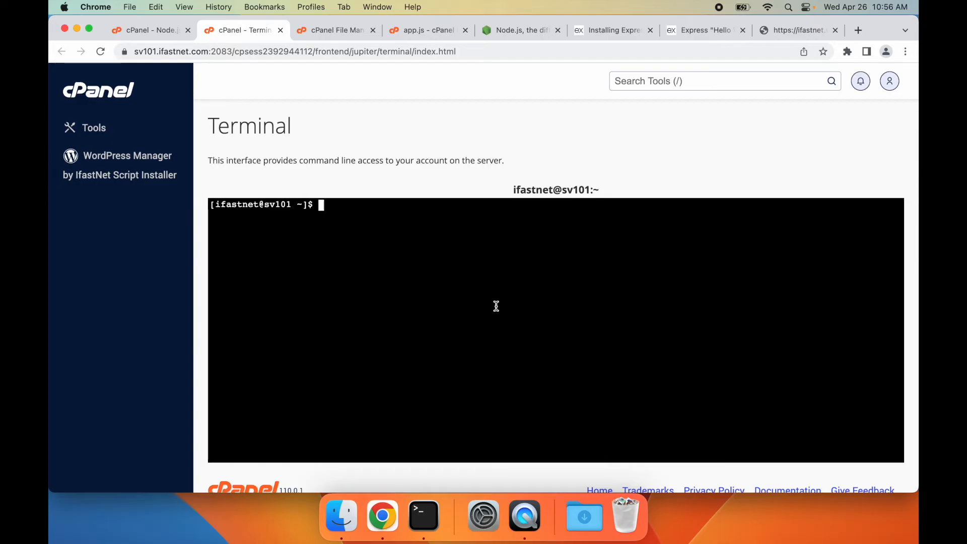
# Activate the site's Node 18 virtual environment, confirm node v18.9.1, and list app.js, public and tmp.
pyautogui.write('source /home/ifastnet/nodevenv/site/18/bin/activate && cd /home/ifastnet/site')
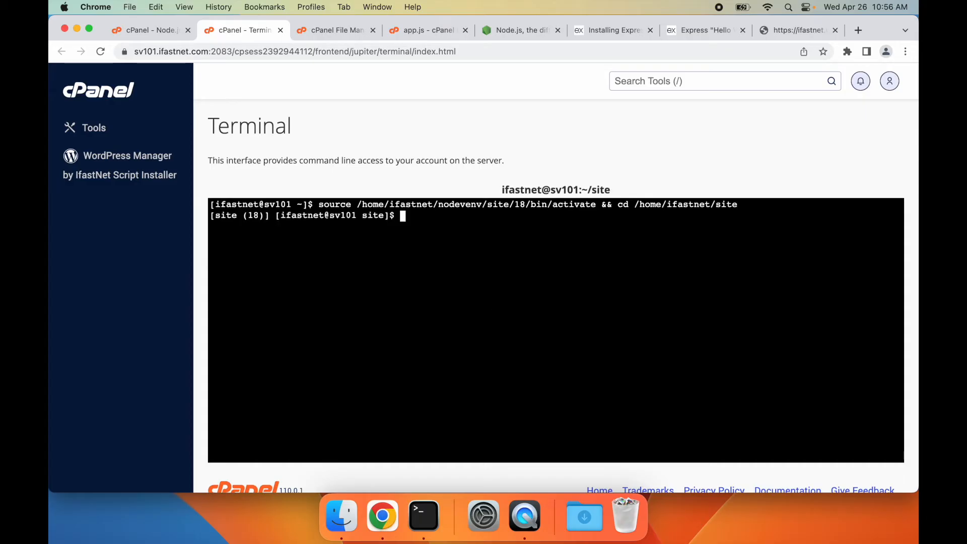
pyautogui.moveTo(364, 270)
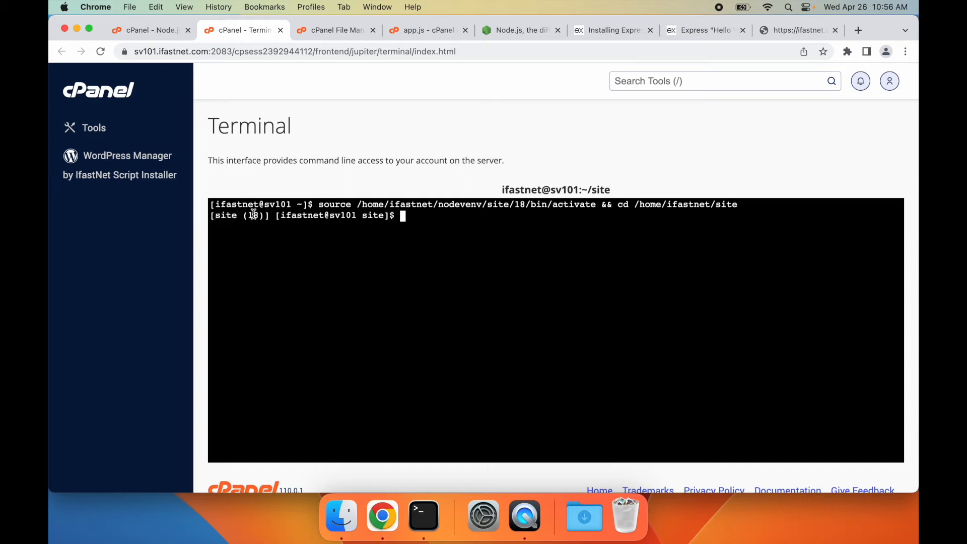
pyautogui.write('node')
pyautogui.write('ls')
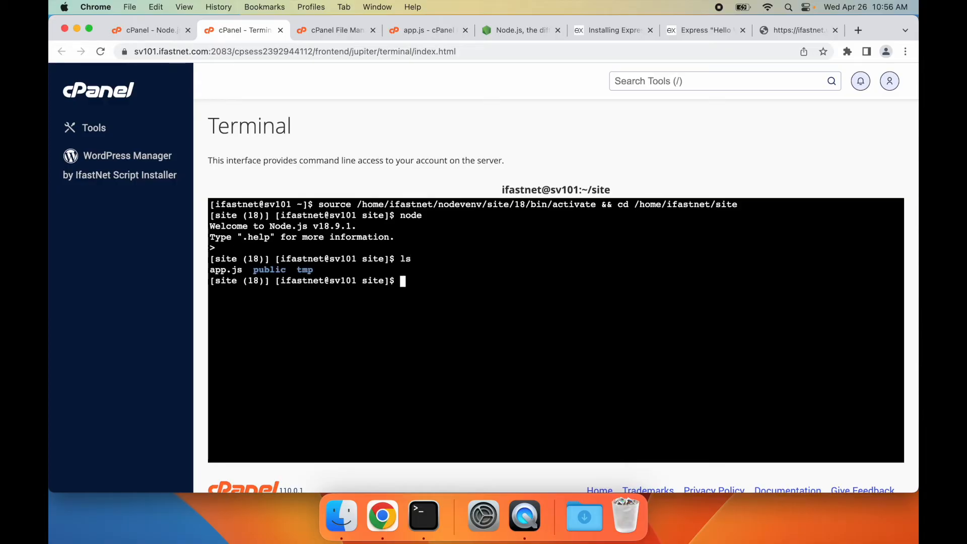
pyautogui.doubleClick(226, 270)
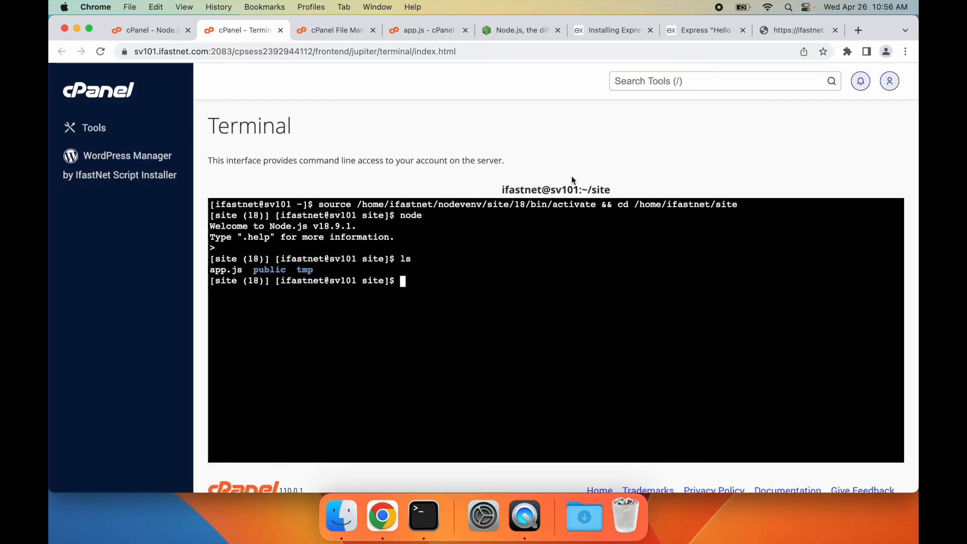
pyautogui.click(611, 30)
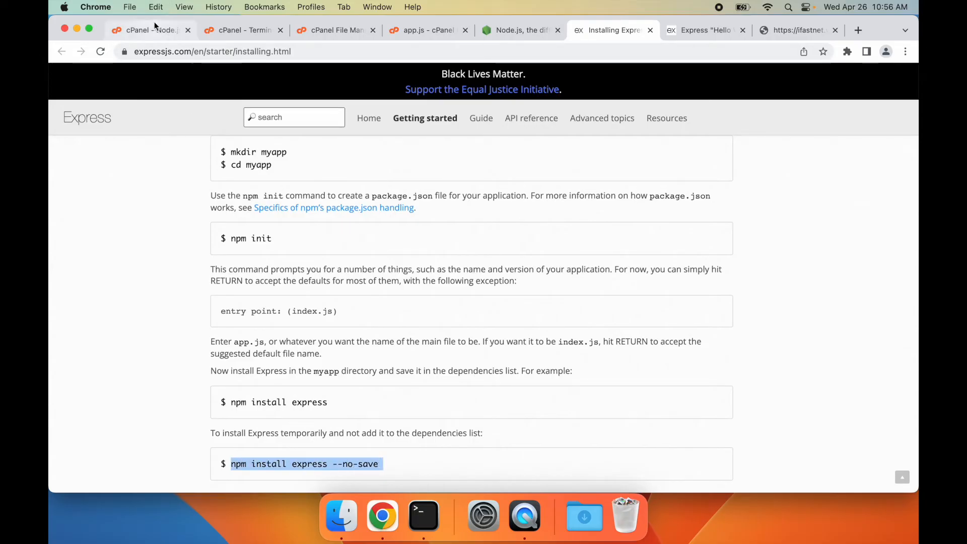
# Run 'npm install express --no-save' in the terminal, then go to the Express Hello World example.
pyautogui.click(146, 29)
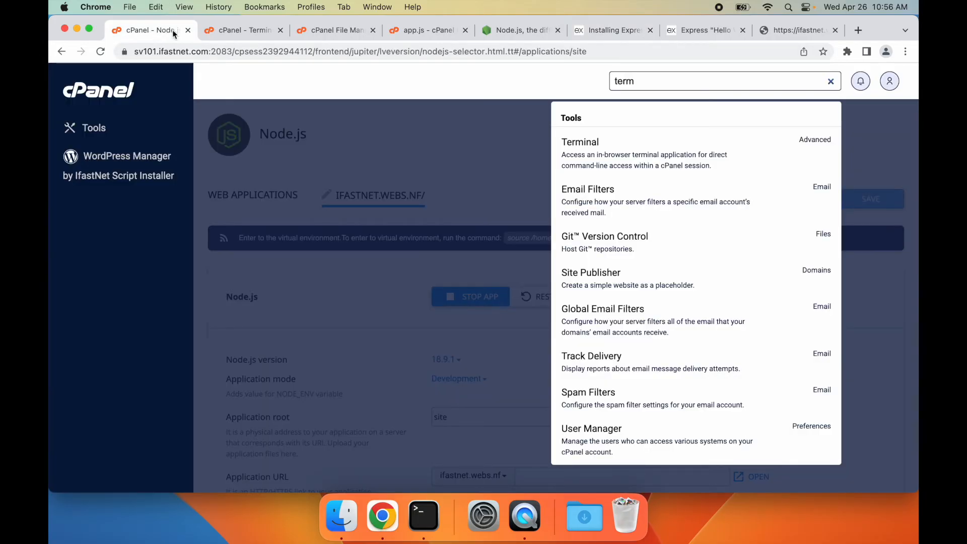
pyautogui.click(581, 142)
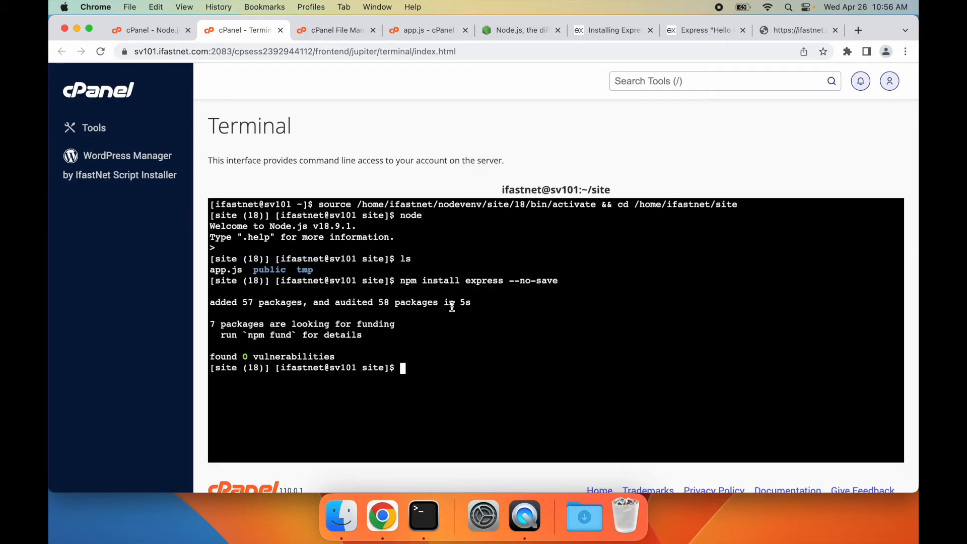
pyautogui.moveTo(401, 80)
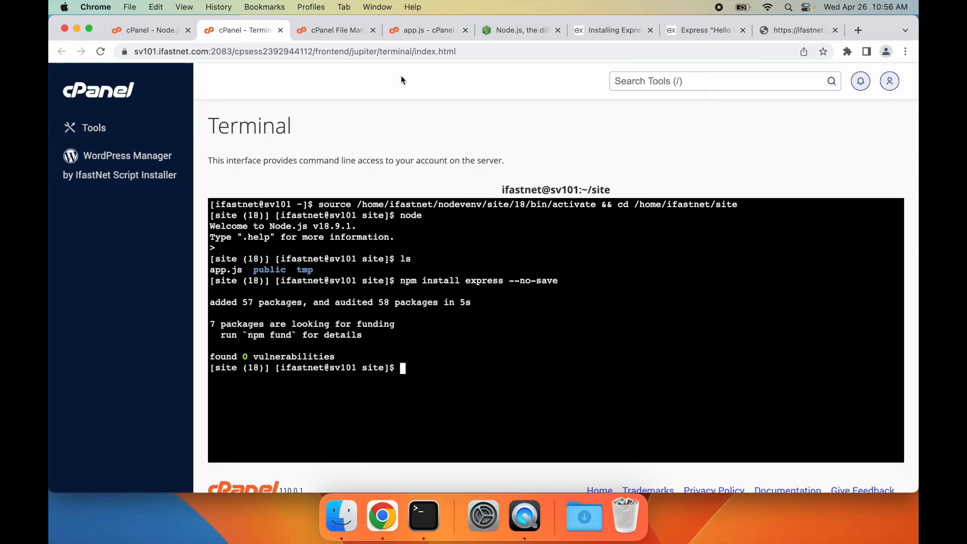
pyautogui.click(703, 30)
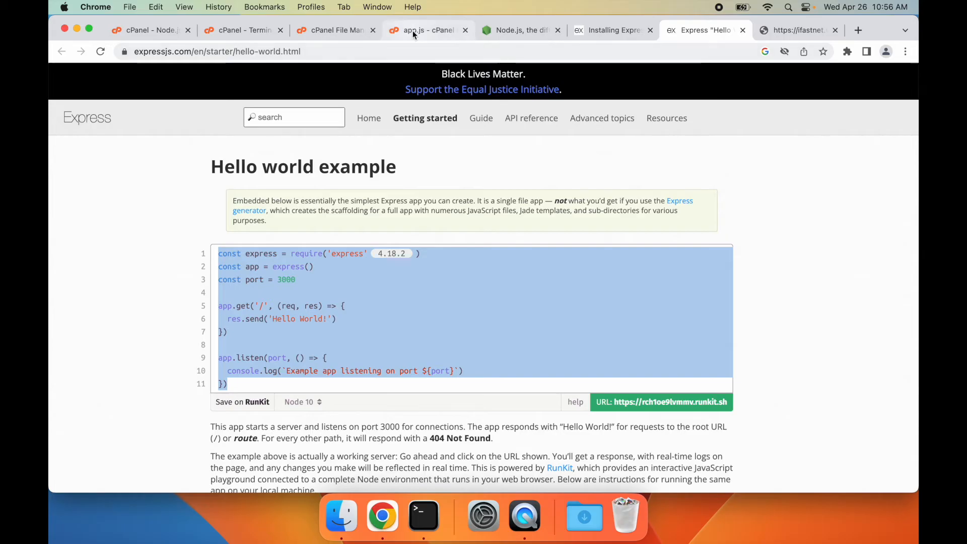
# Save the Express Hello World code into app.js and restart the Node.js application.
pyautogui.click(425, 29)
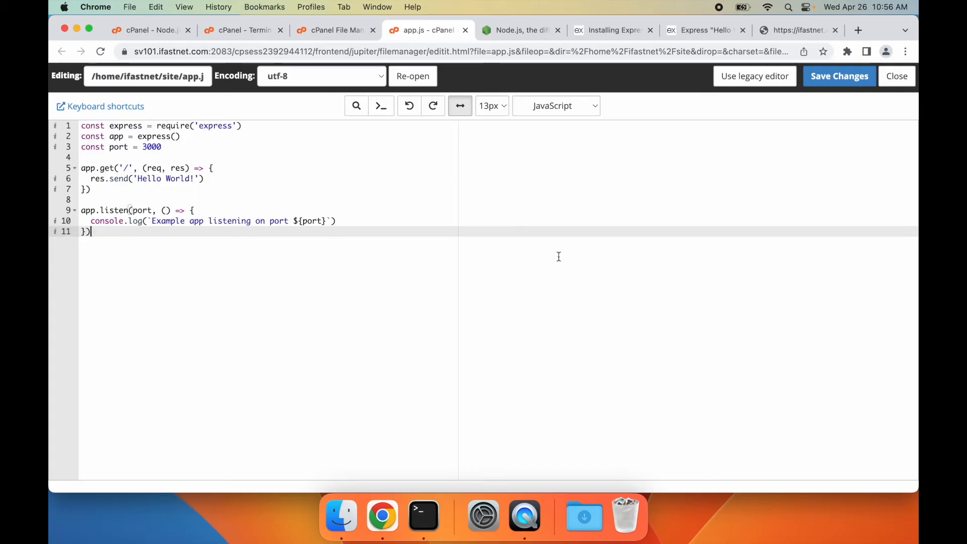
pyautogui.click(839, 76)
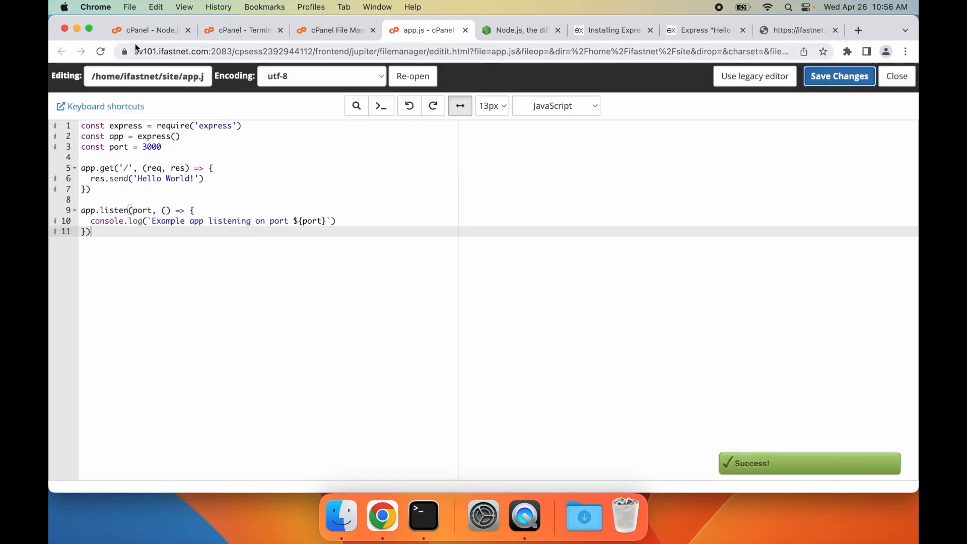
pyautogui.click(148, 29)
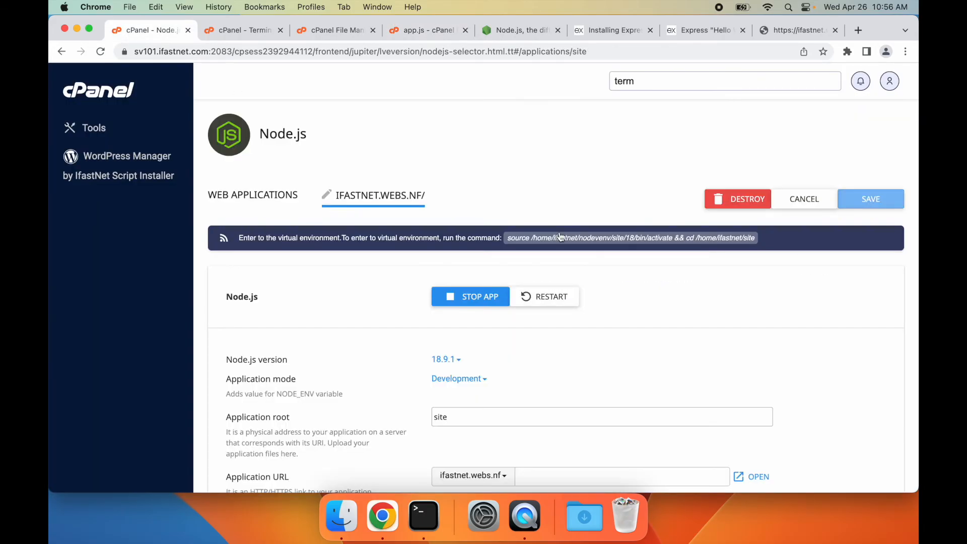
pyautogui.click(550, 296)
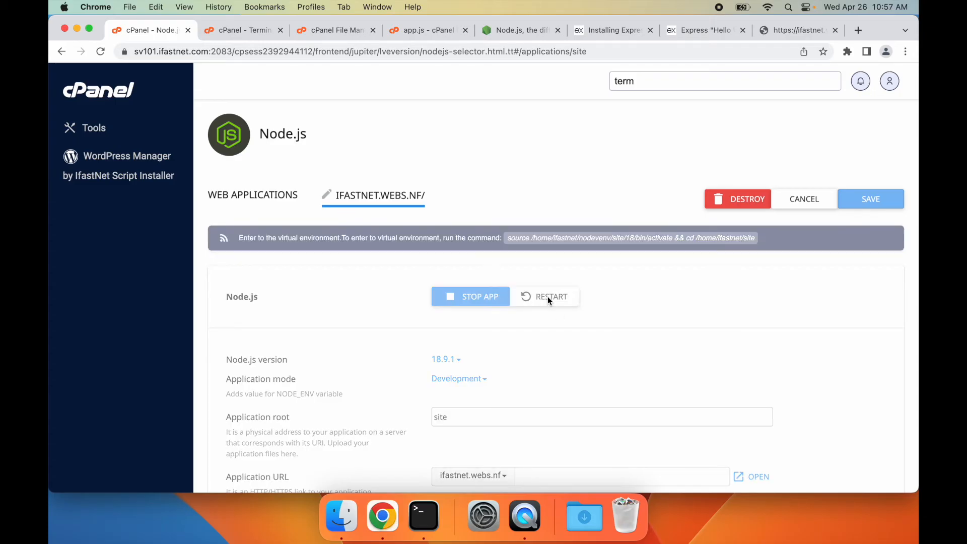
# Reload the live site to confirm it now displays 'Hello World!'.
pyautogui.click(798, 29)
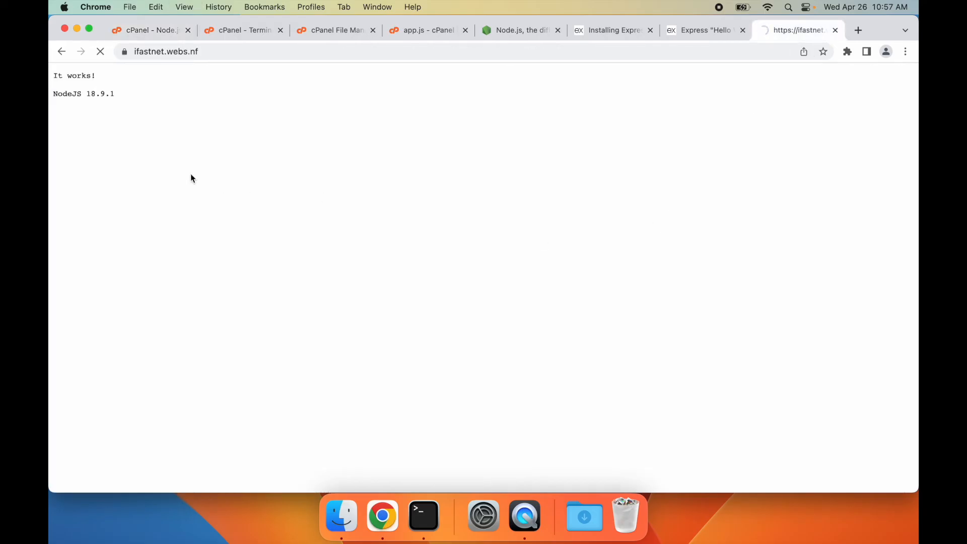
pyautogui.click(101, 51)
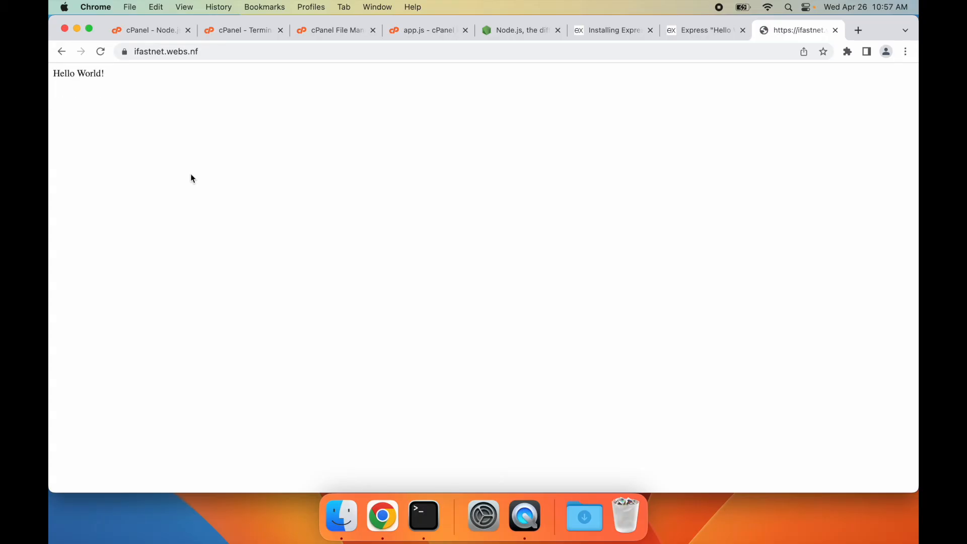
pyautogui.doubleClick(79, 73)
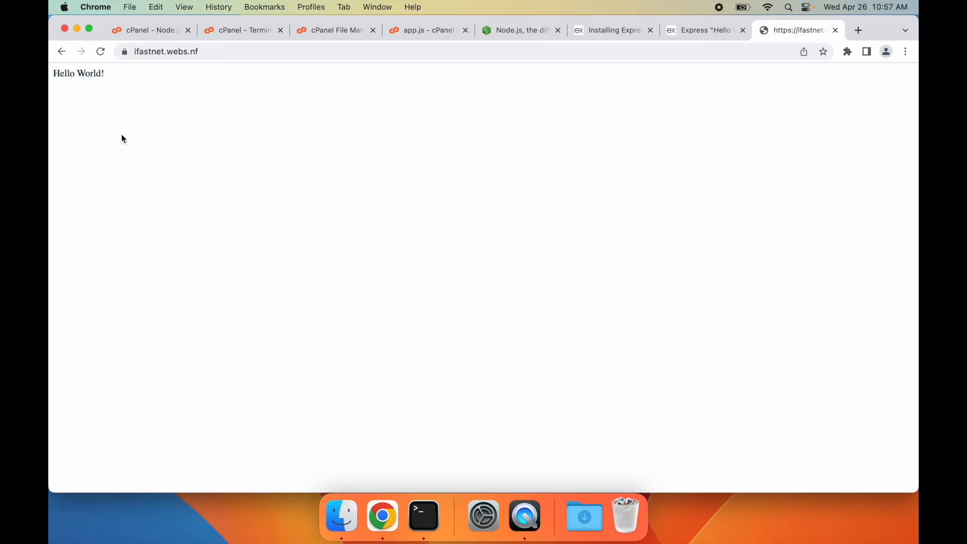
# Add the stray 'test' line to app.js and save it.
pyautogui.click(425, 30)
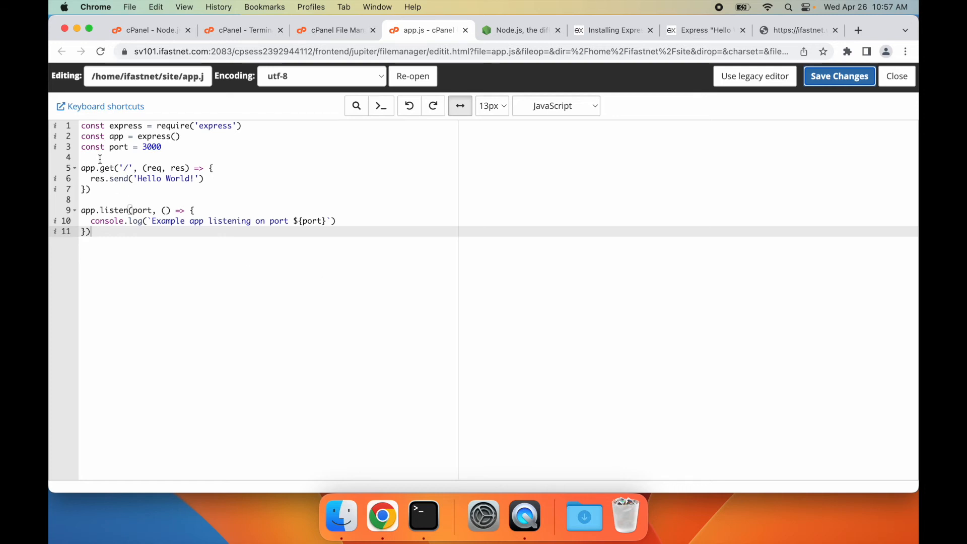
pyautogui.write('test')
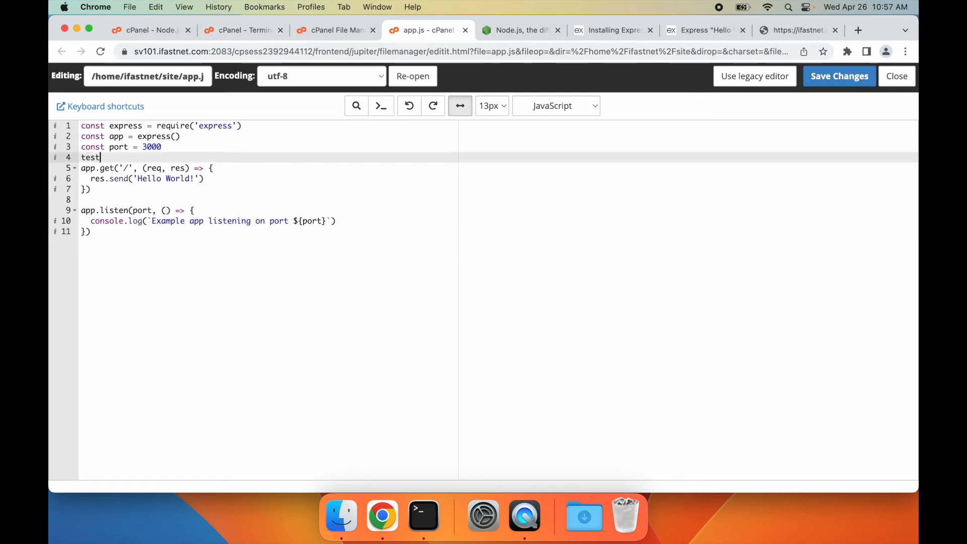
pyautogui.click(838, 75)
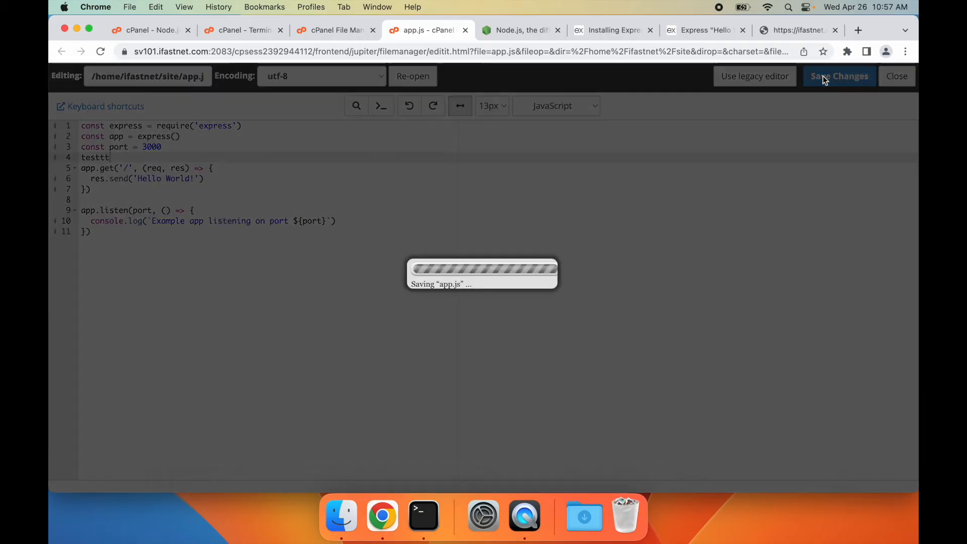
# Restart the Node.js app and confirm the live site now shows an error page.
pyautogui.click(148, 29)
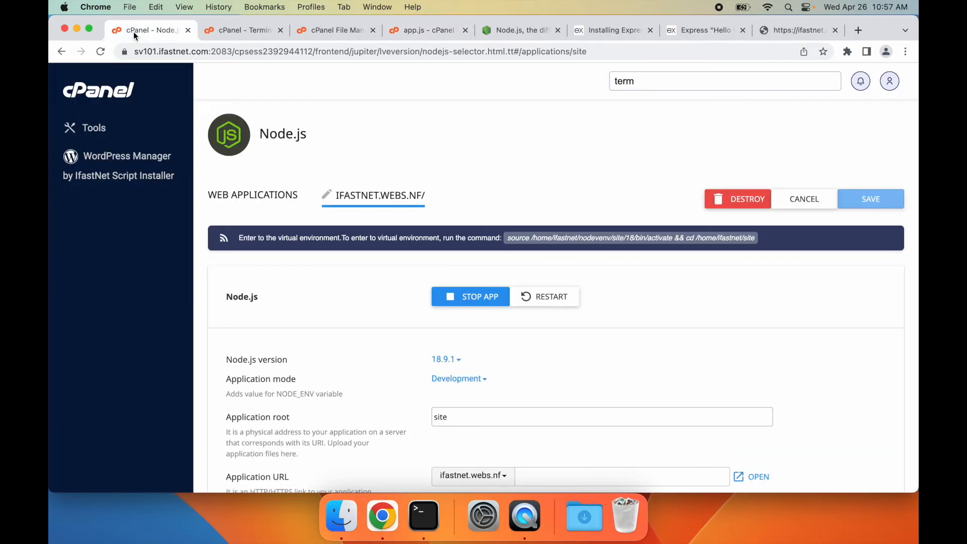
pyautogui.moveTo(543, 288)
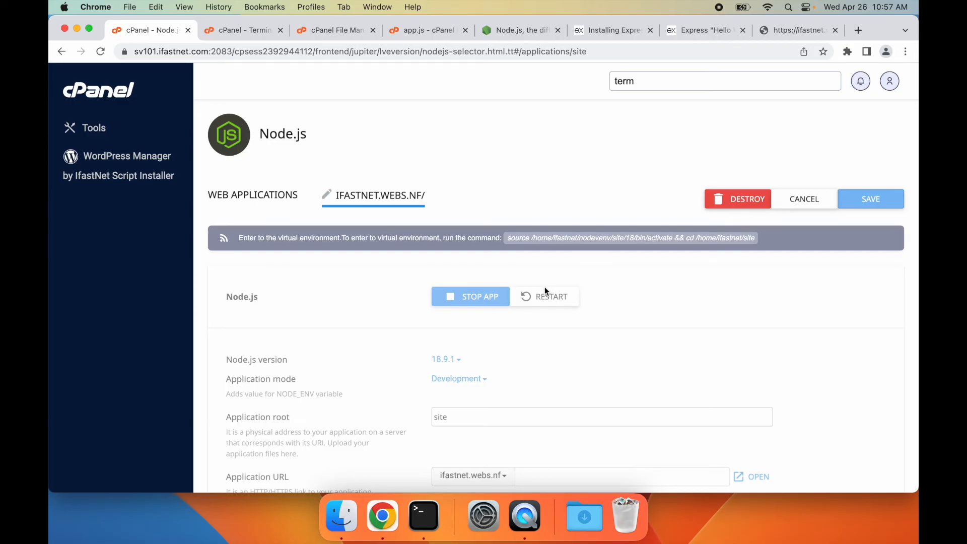
pyautogui.click(798, 30)
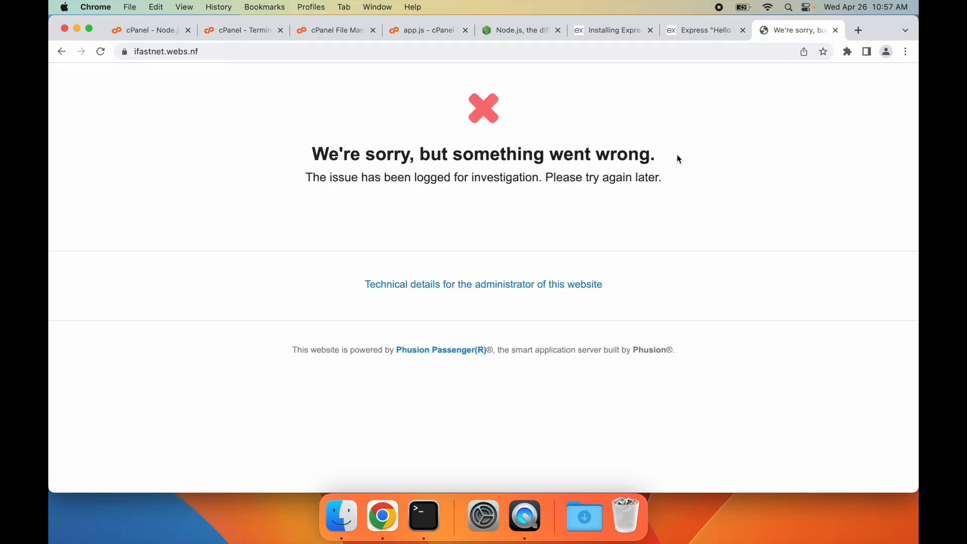
pyautogui.click(336, 30)
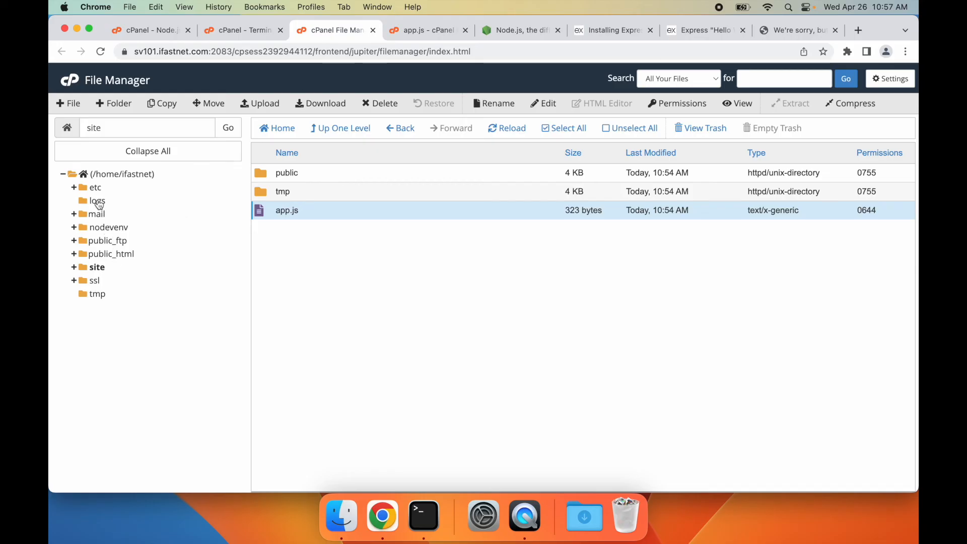
# Read site.log in the logs folder, revealing ReferenceError: testtt is not defined at app.js line 4.
pyautogui.click(97, 201)
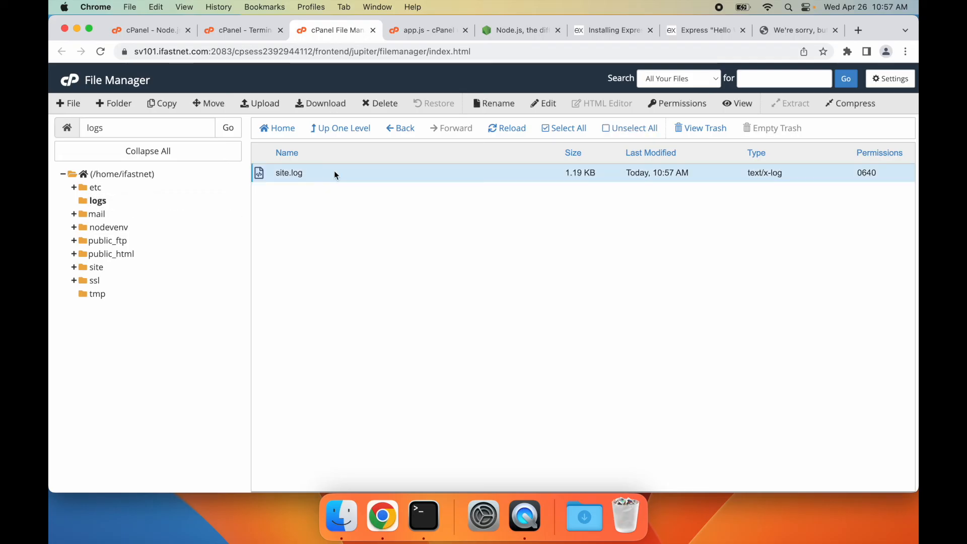
pyautogui.click(548, 103)
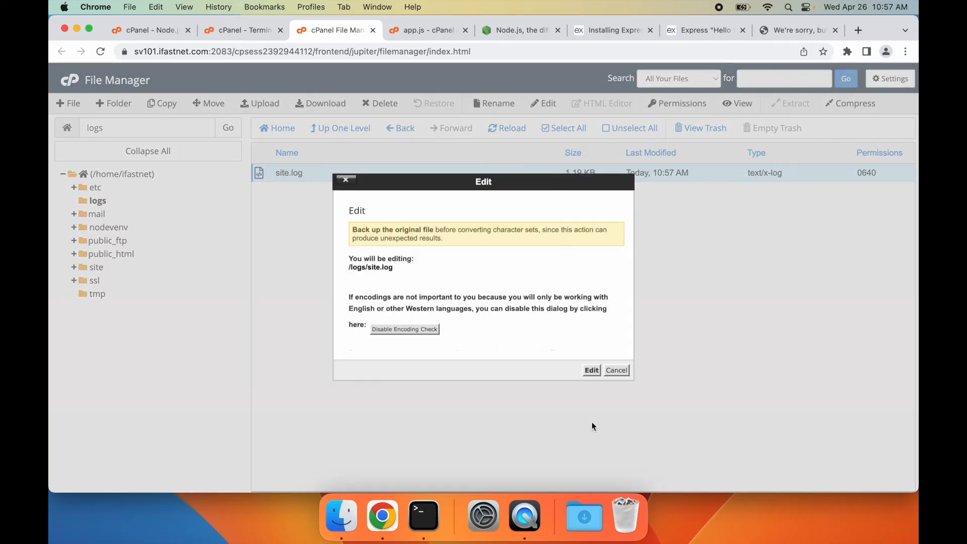
pyautogui.click(590, 369)
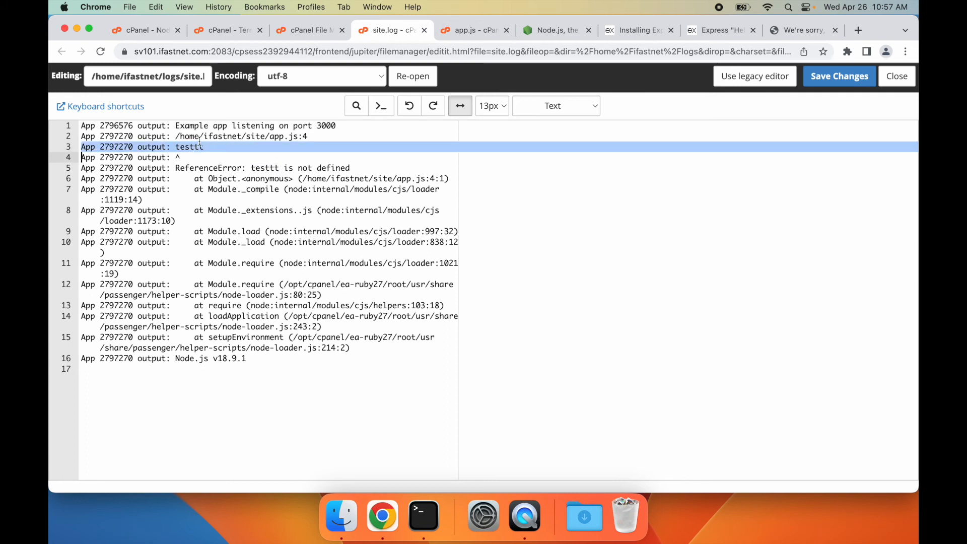
pyautogui.click(246, 147)
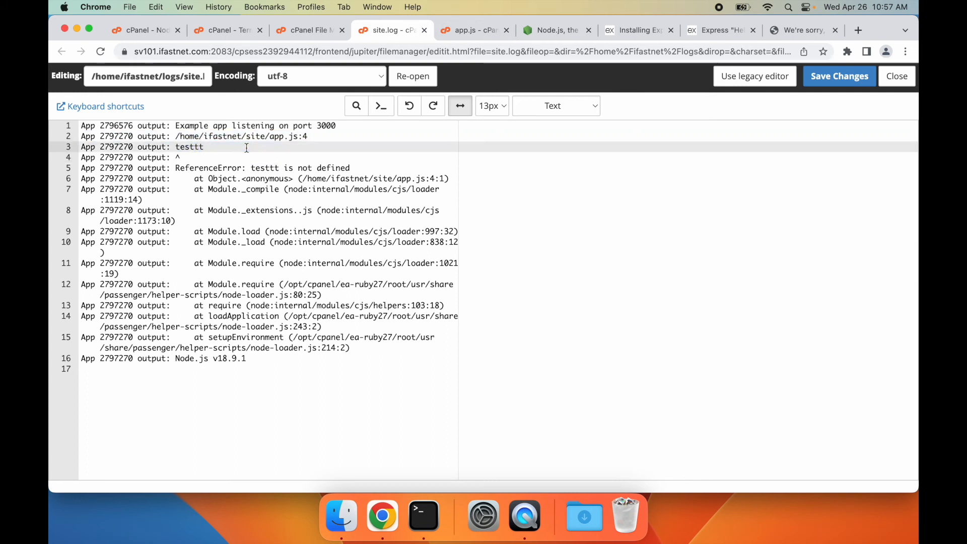
pyautogui.moveTo(893, 94)
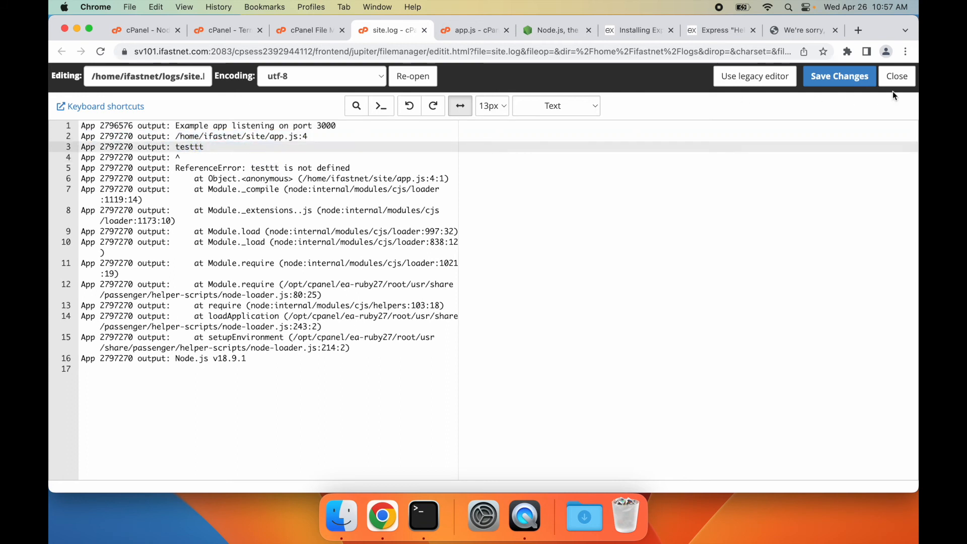
pyautogui.click(897, 75)
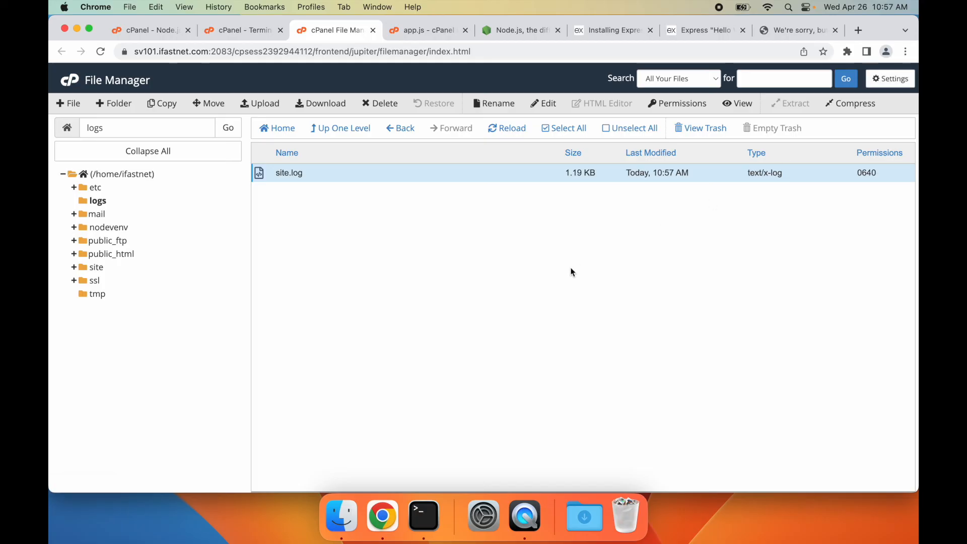
# Create a static folder inside public_html and go into it.
pyautogui.click(111, 254)
pyautogui.write('static')
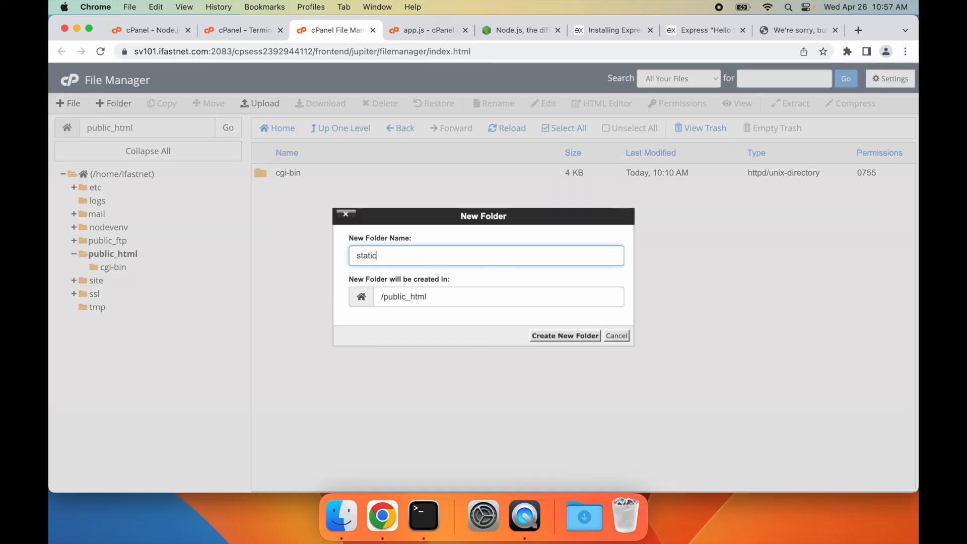
pyautogui.click(564, 335)
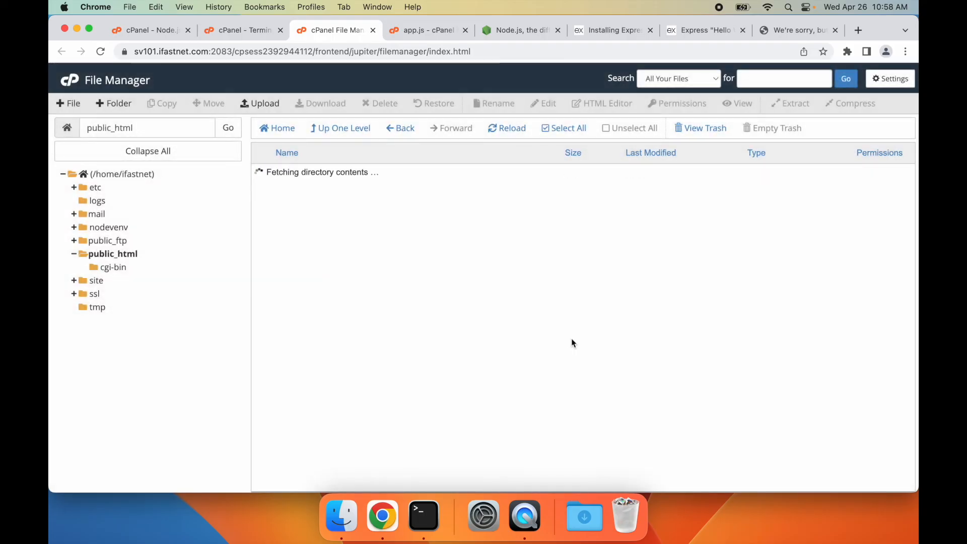
pyautogui.click(112, 280)
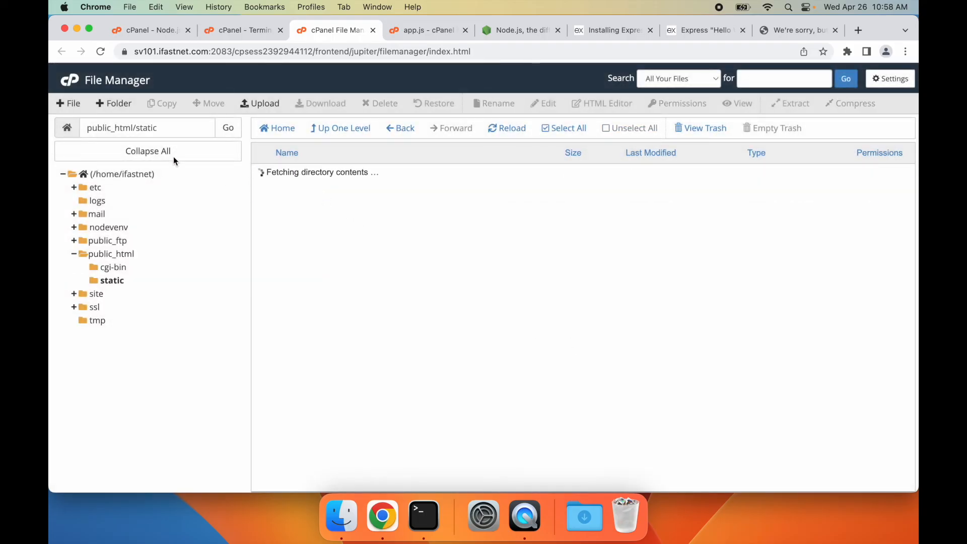
# Create test.txt in static, fill it with 'test content' and save.
pyautogui.click(67, 102)
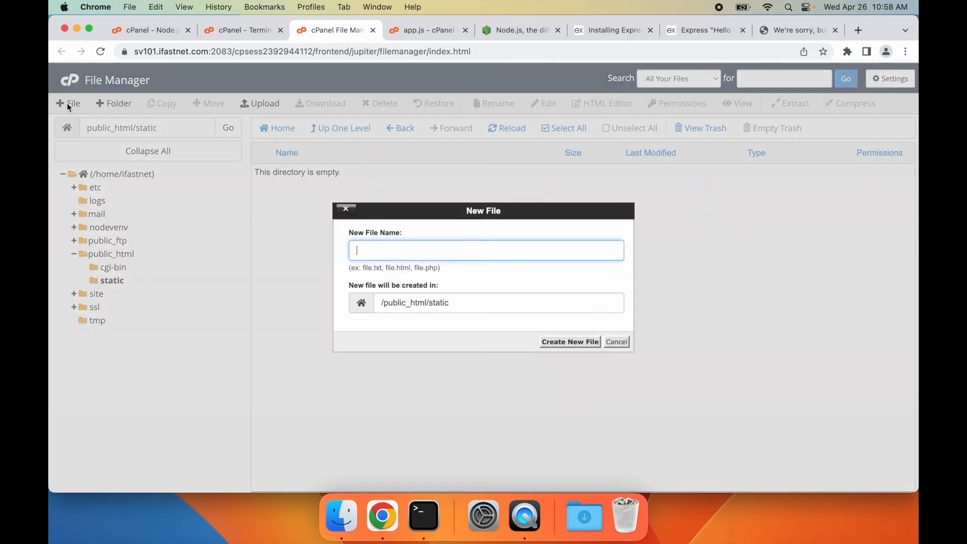
pyautogui.write('test.txt')
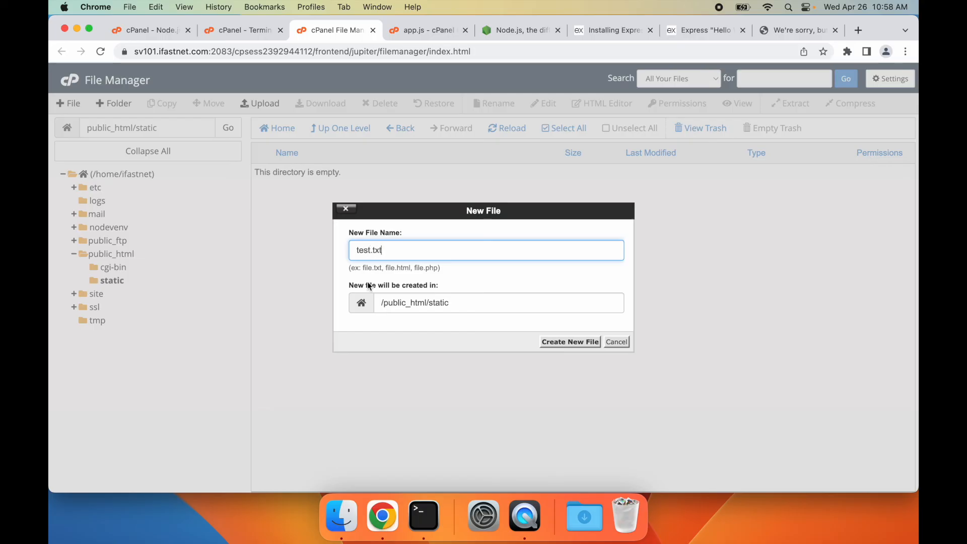
pyautogui.click(569, 341)
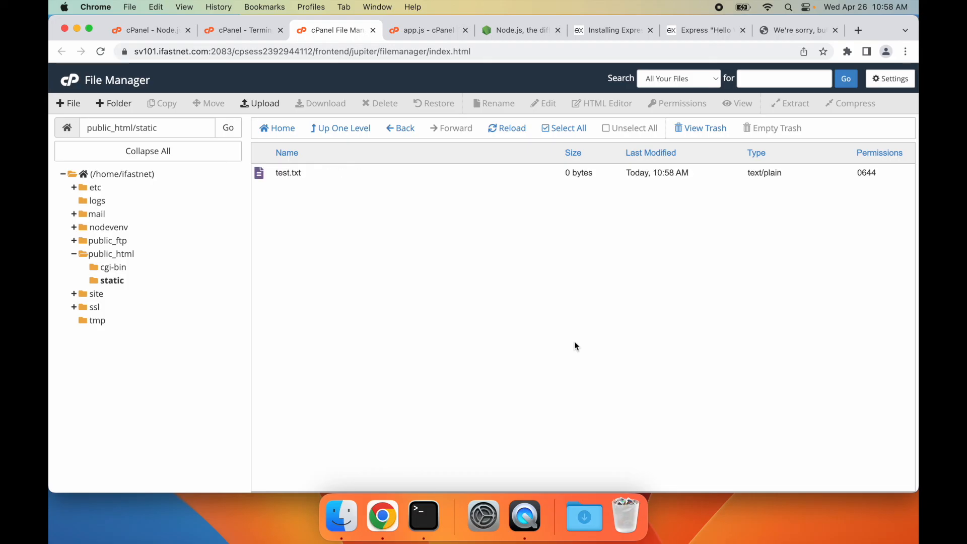
pyautogui.click(288, 172)
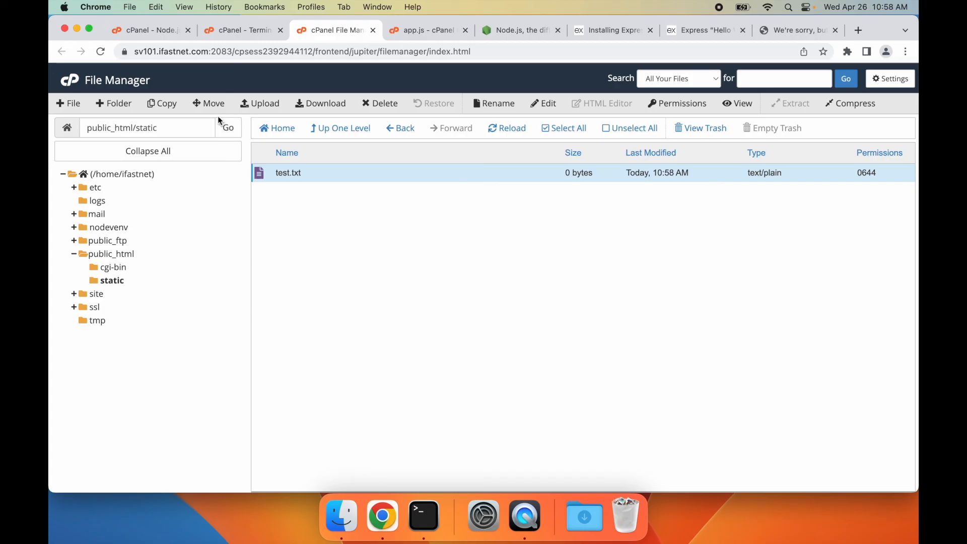
pyautogui.click(547, 103)
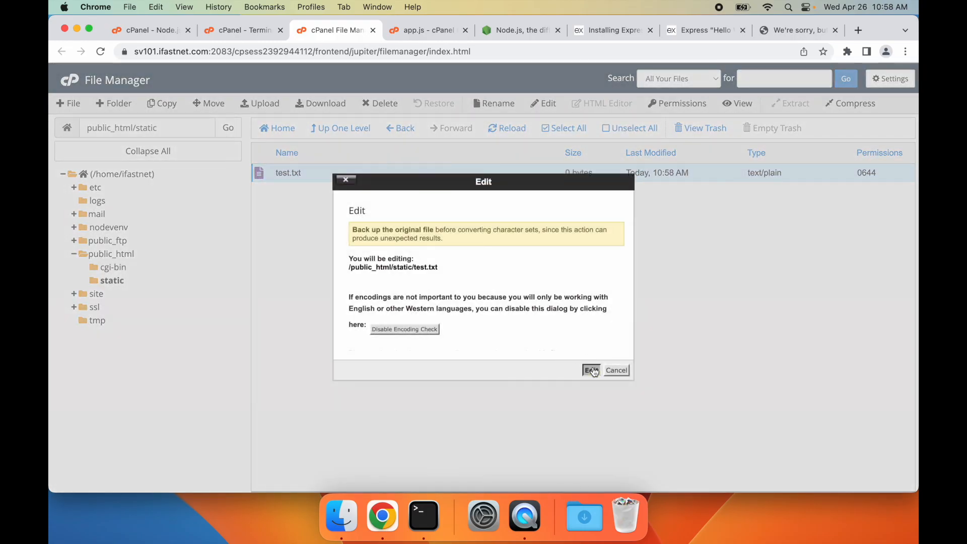
pyautogui.click(591, 370)
pyautogui.write('test content')
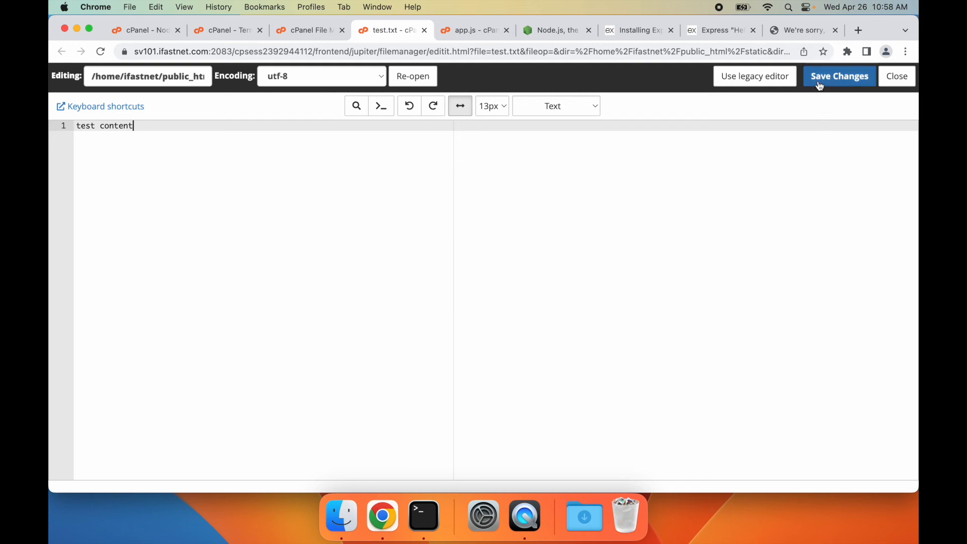
pyautogui.click(802, 30)
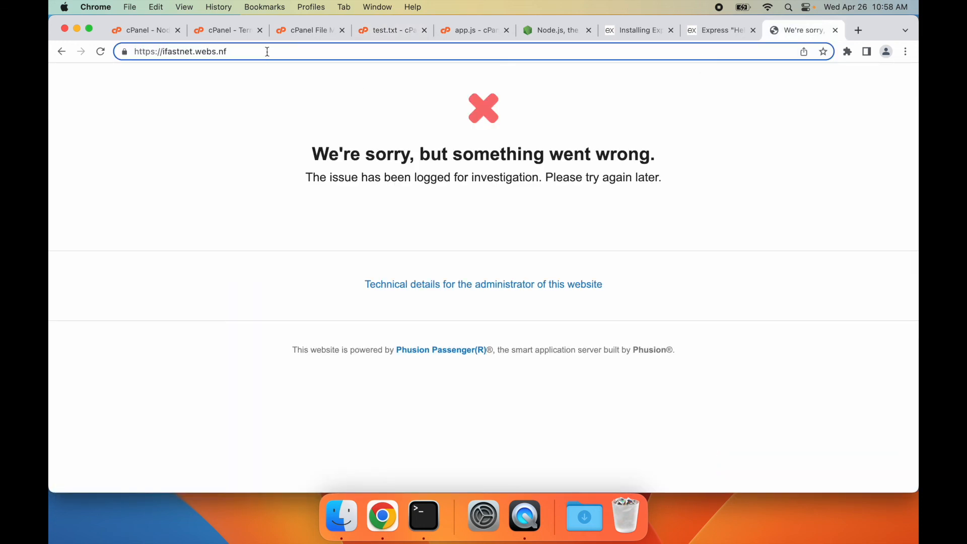
# Browse to the domain's /static/test.txt so Chrome displays 'test content'.
pyautogui.write('/static')
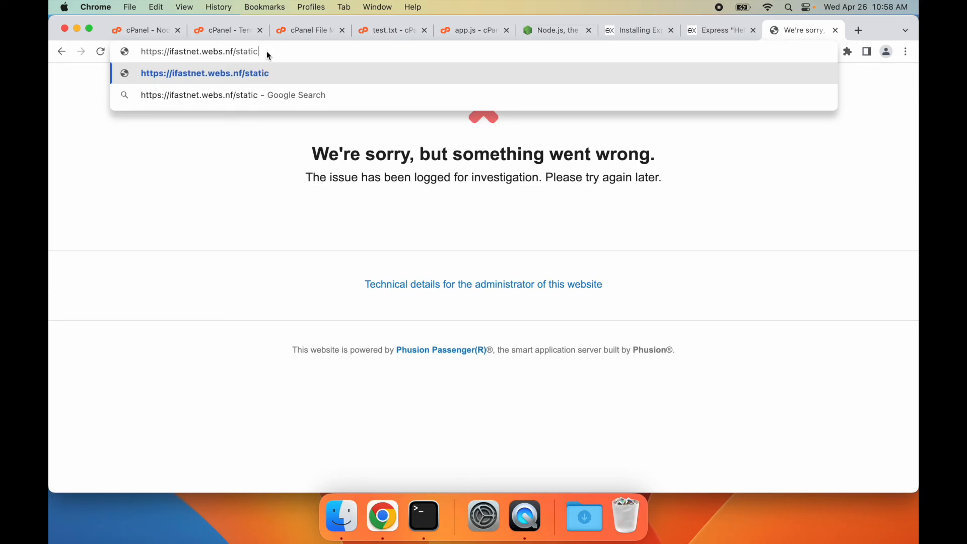
pyautogui.write('/test.txt')
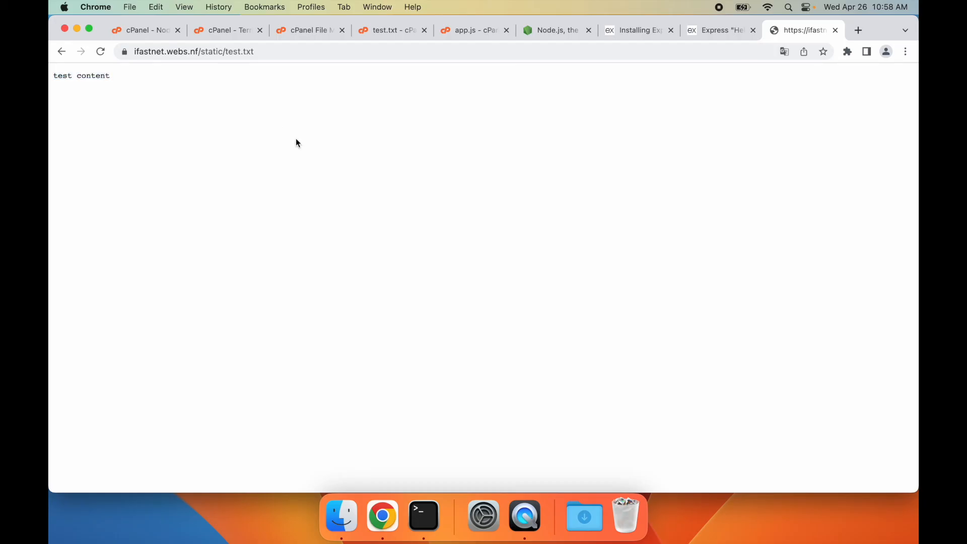
pyautogui.moveTo(337, 144)
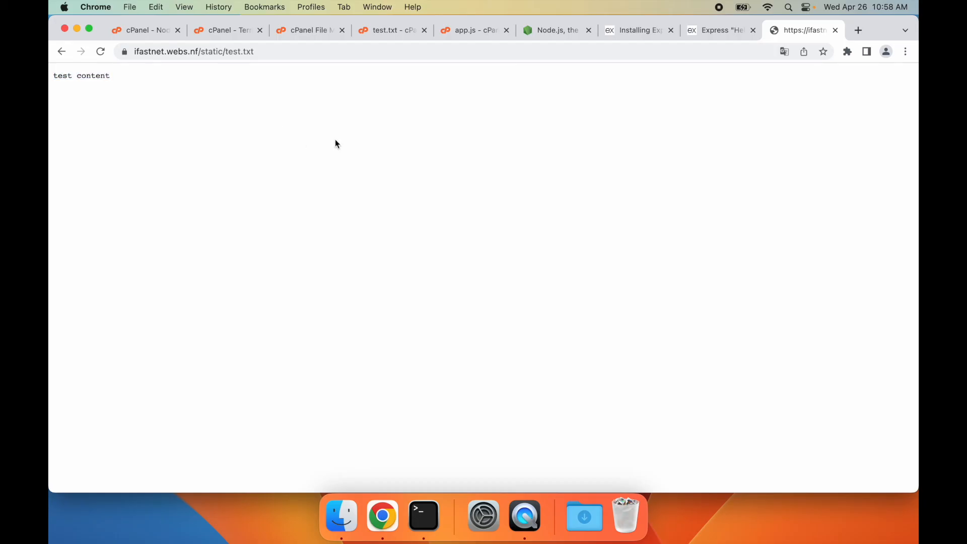
pyautogui.moveTo(677, 146)
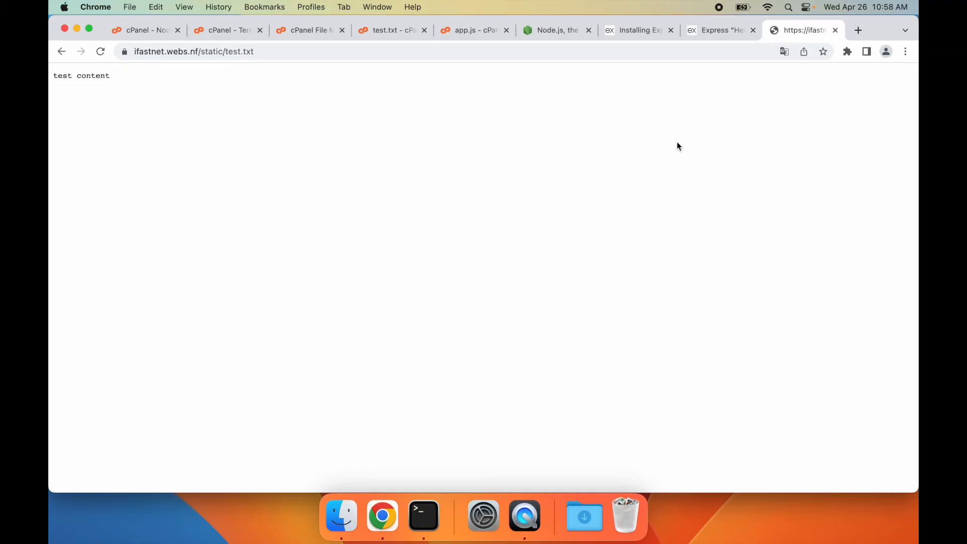